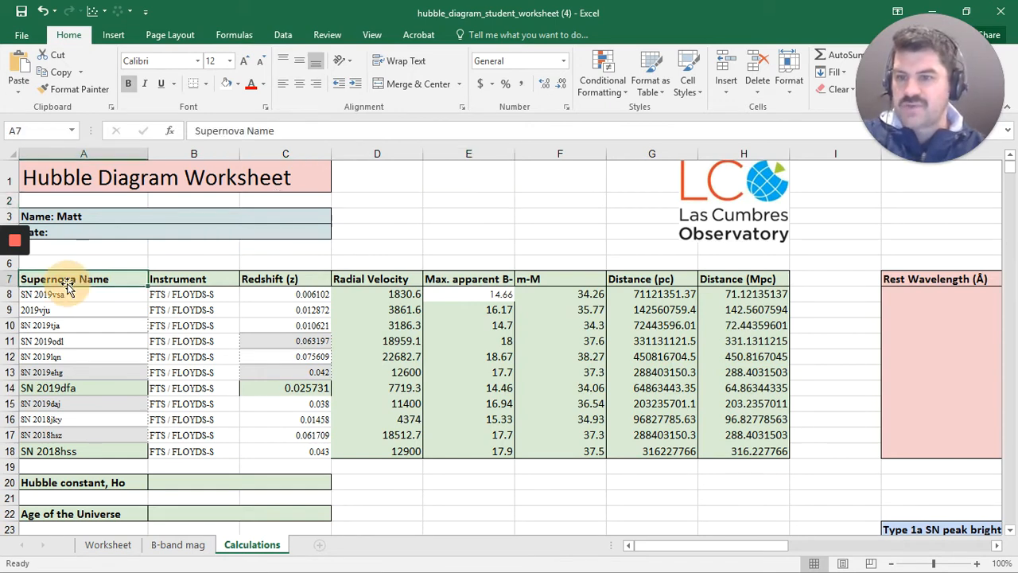
# Review the supernova table's names, instruments, redshifts and velocity, m-M and distance formulas
pyautogui.click(42, 293)
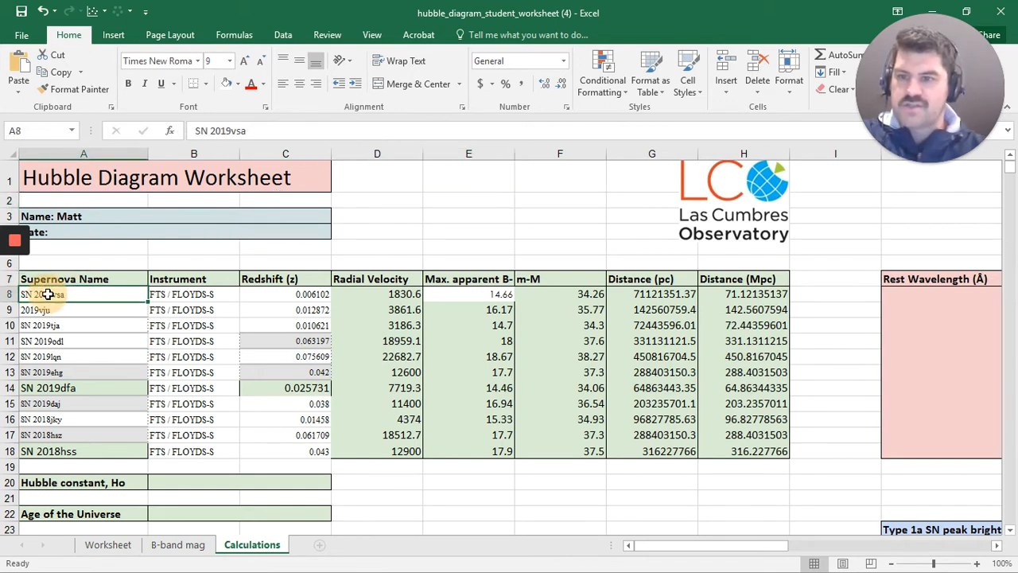
pyautogui.click(83, 434)
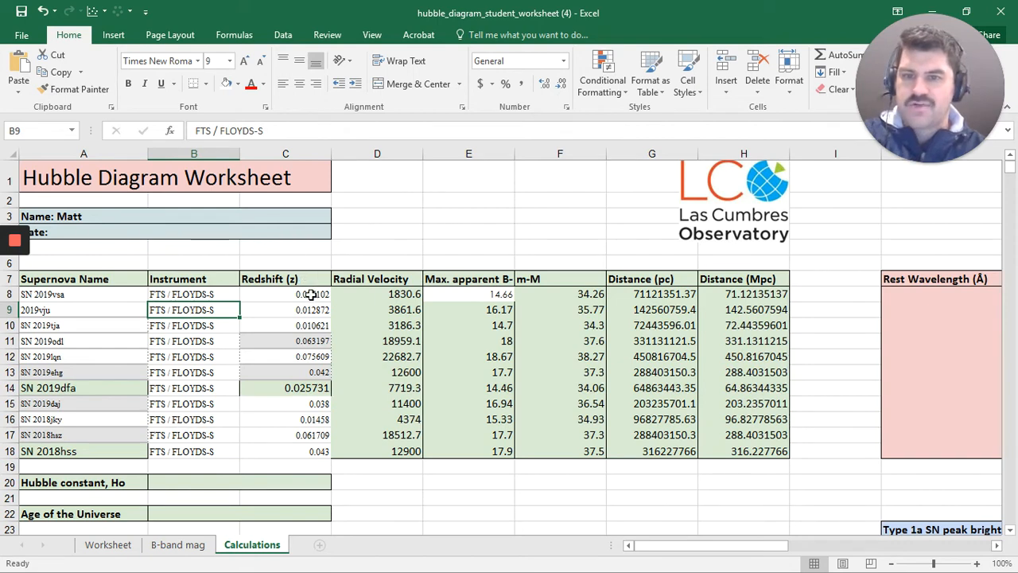
pyautogui.click(286, 293)
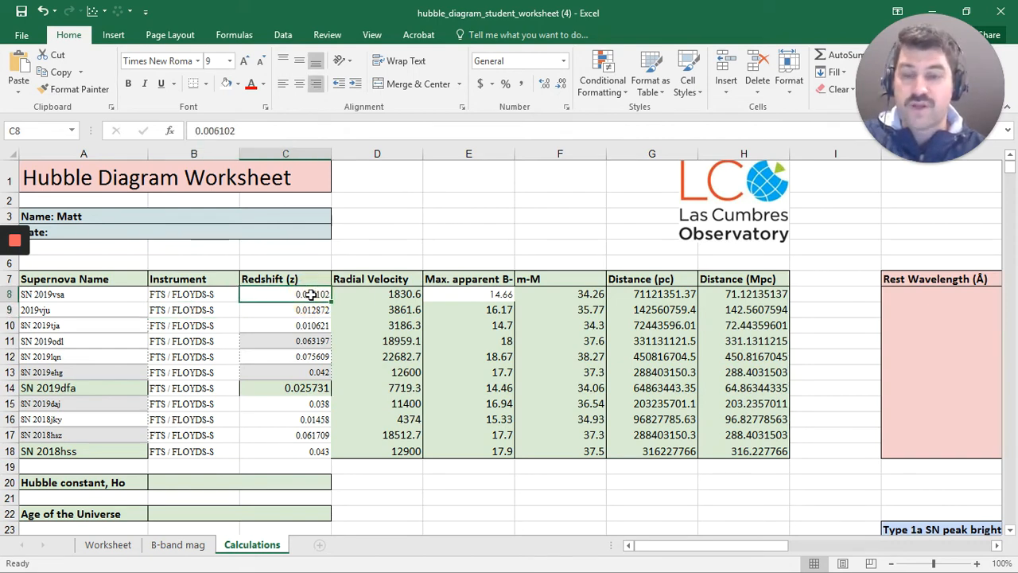
pyautogui.click(377, 310)
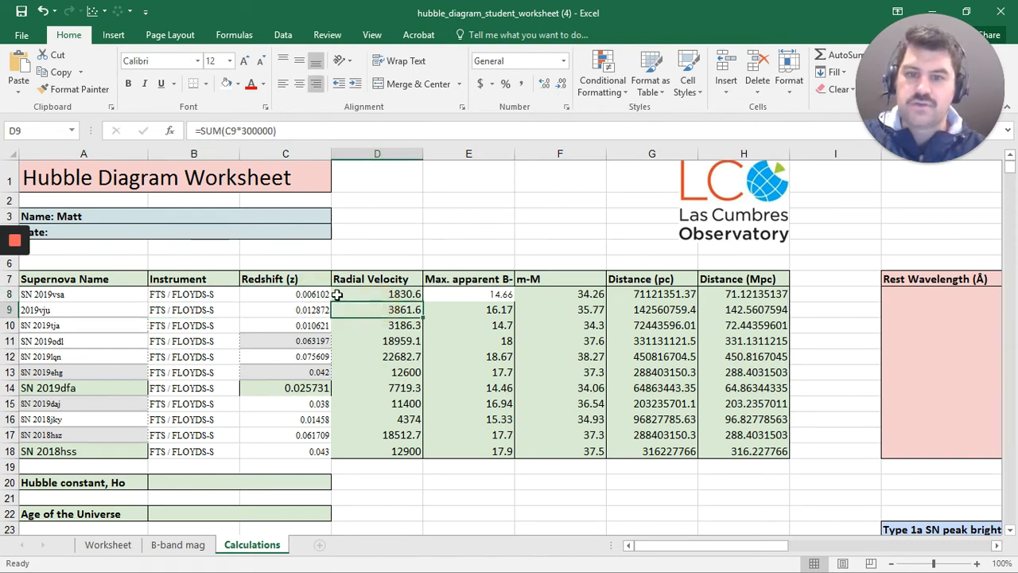
pyautogui.click(377, 294)
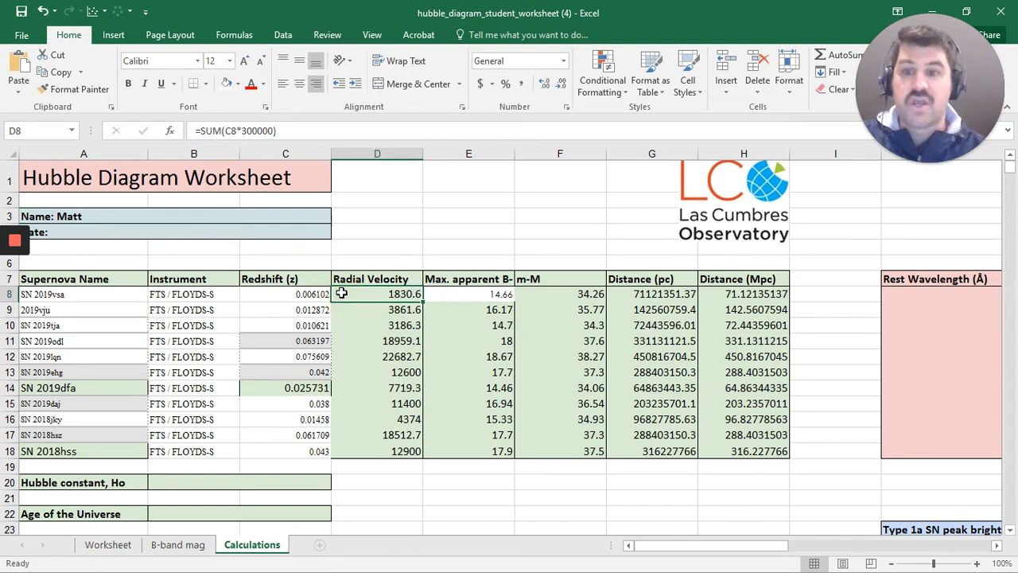
pyautogui.moveTo(442, 303)
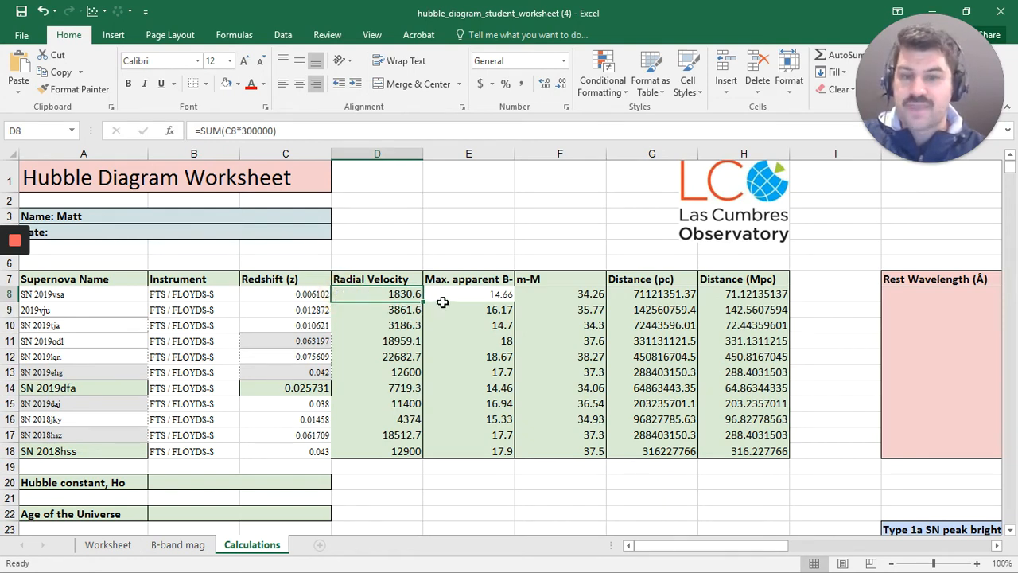
pyautogui.click(468, 294)
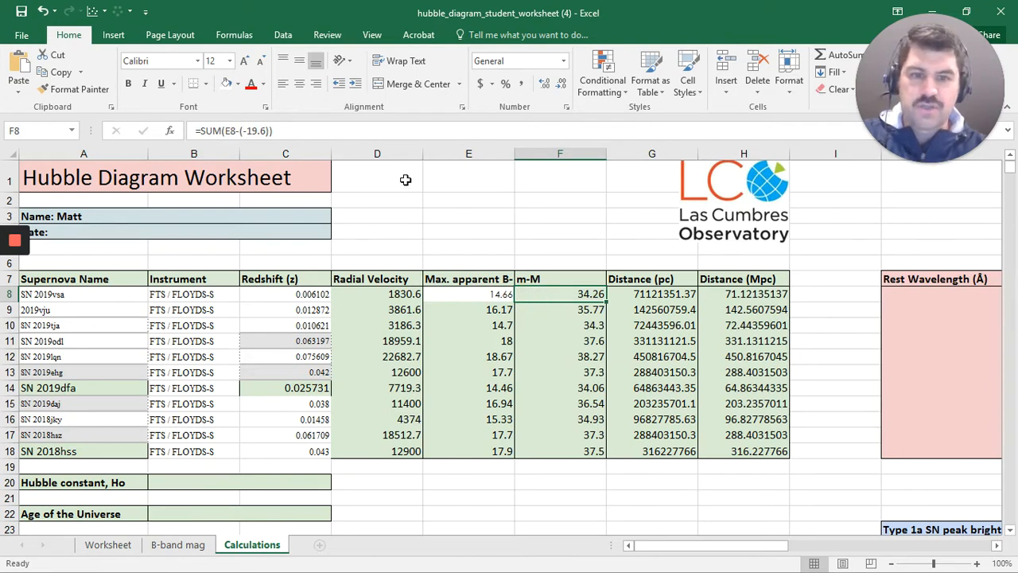
pyautogui.moveTo(457, 288)
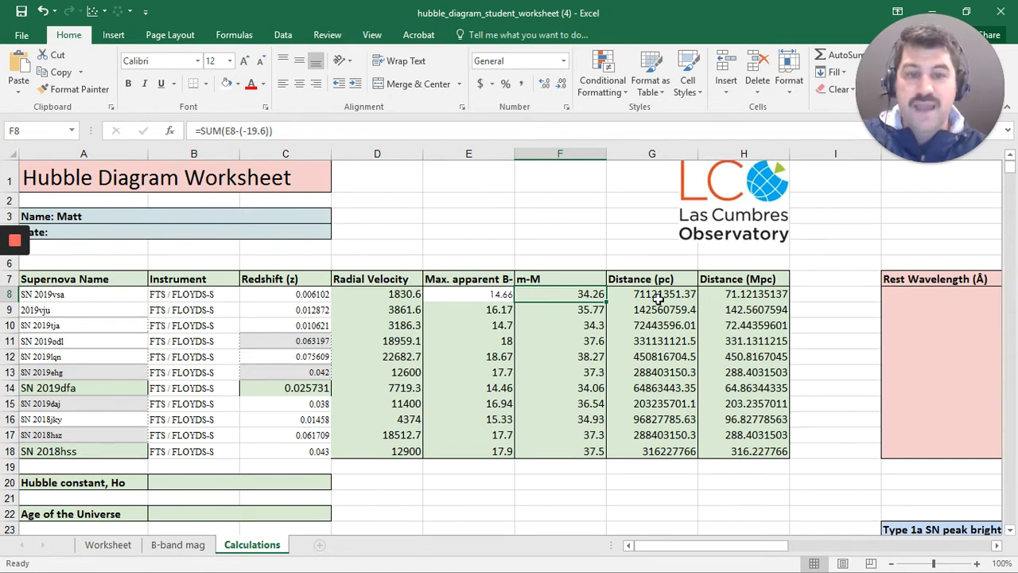
pyautogui.click(651, 294)
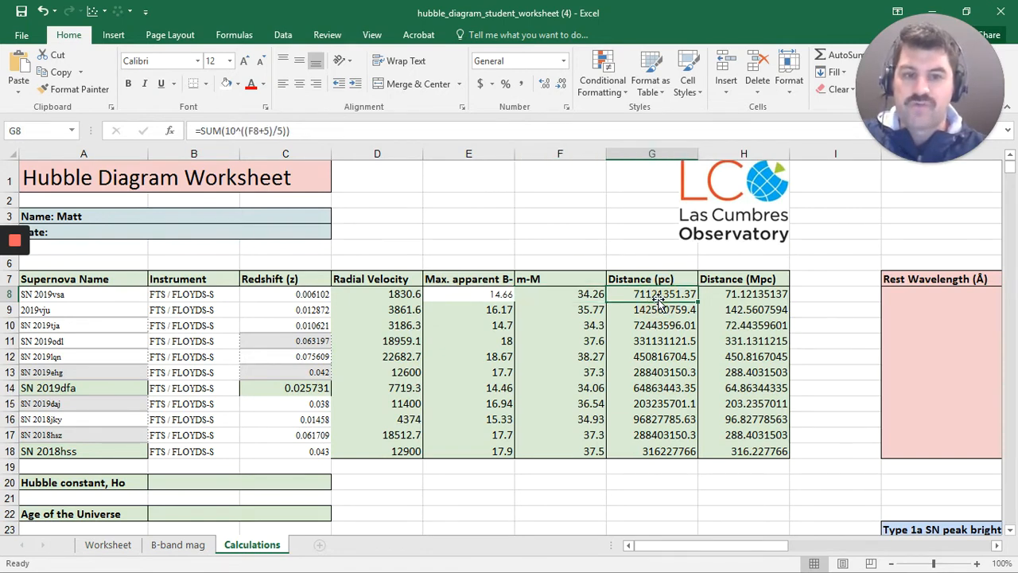
pyautogui.click(744, 294)
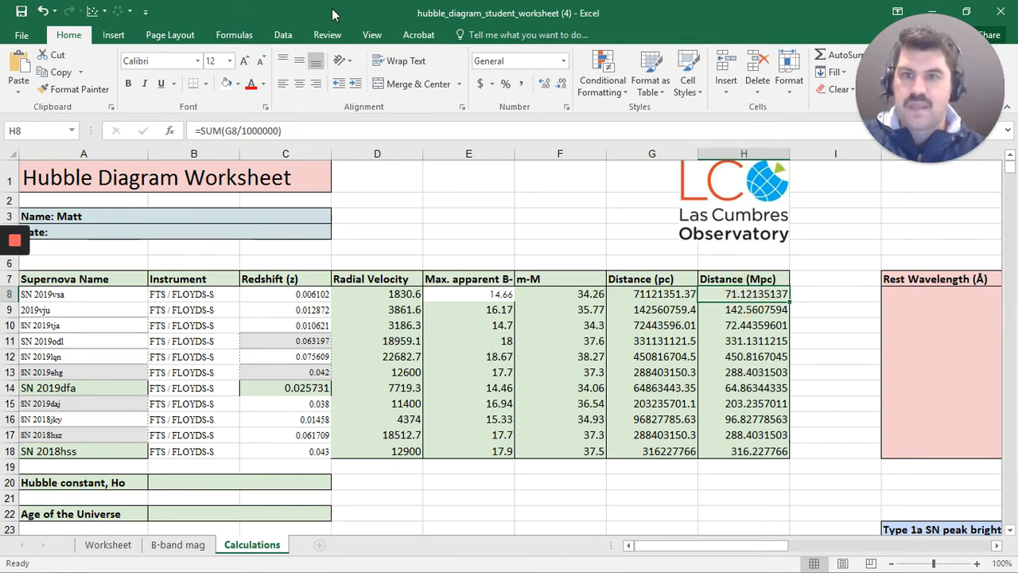
# Insert a scatter chart of the supernova table data from the Insert charts options
pyautogui.click(114, 34)
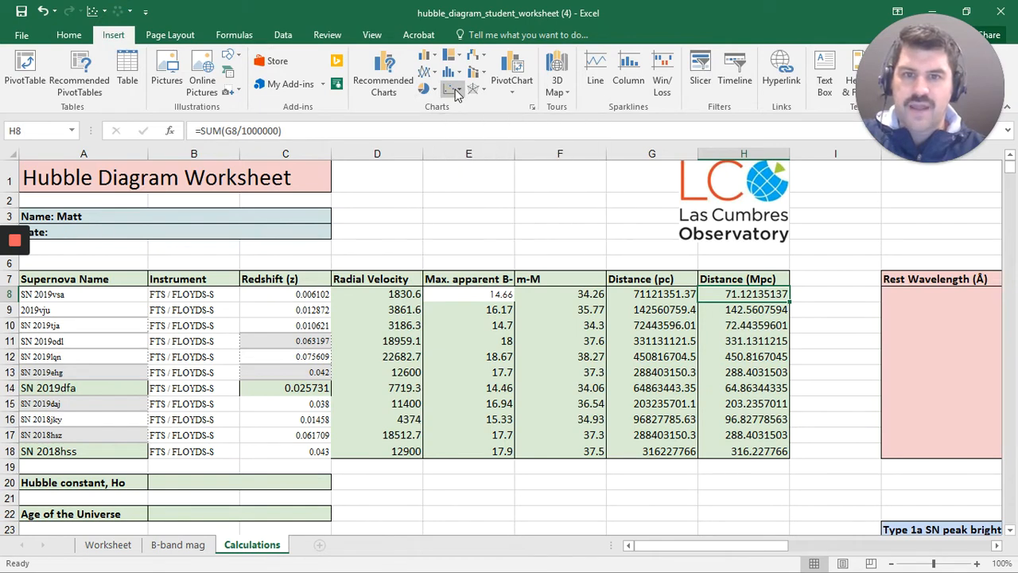
pyautogui.click(454, 88)
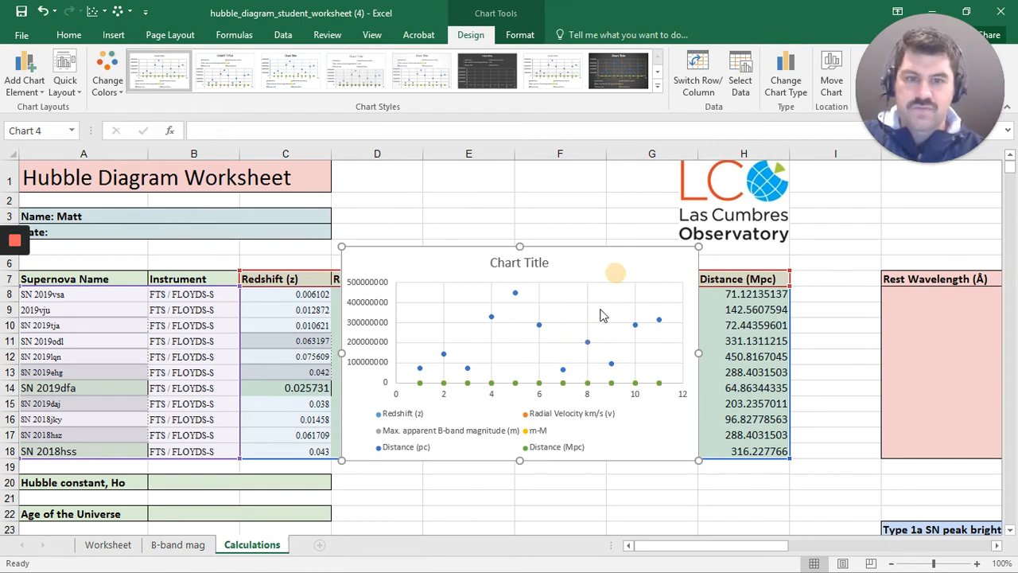
pyautogui.click(371, 34)
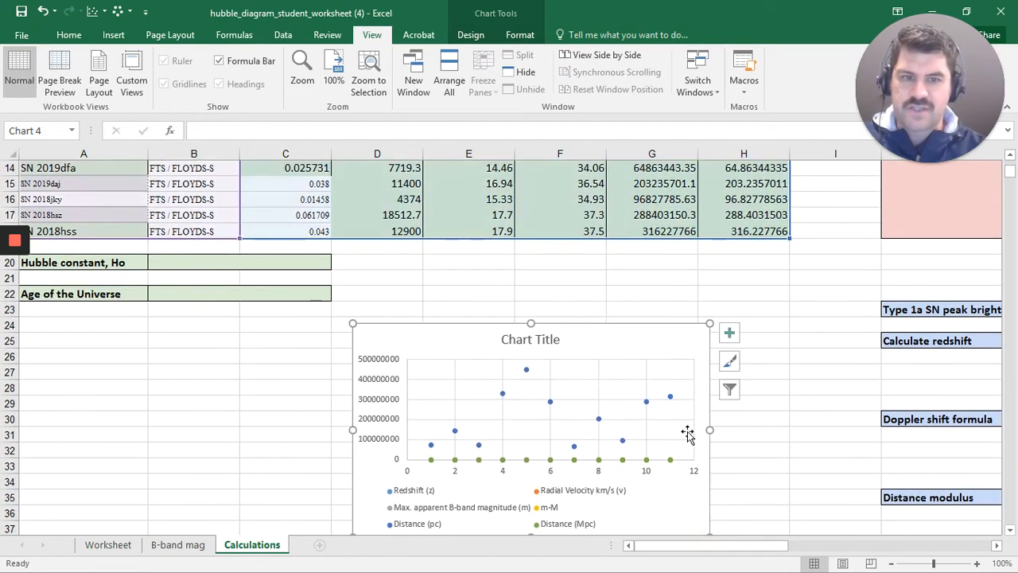
pyautogui.moveTo(660, 352)
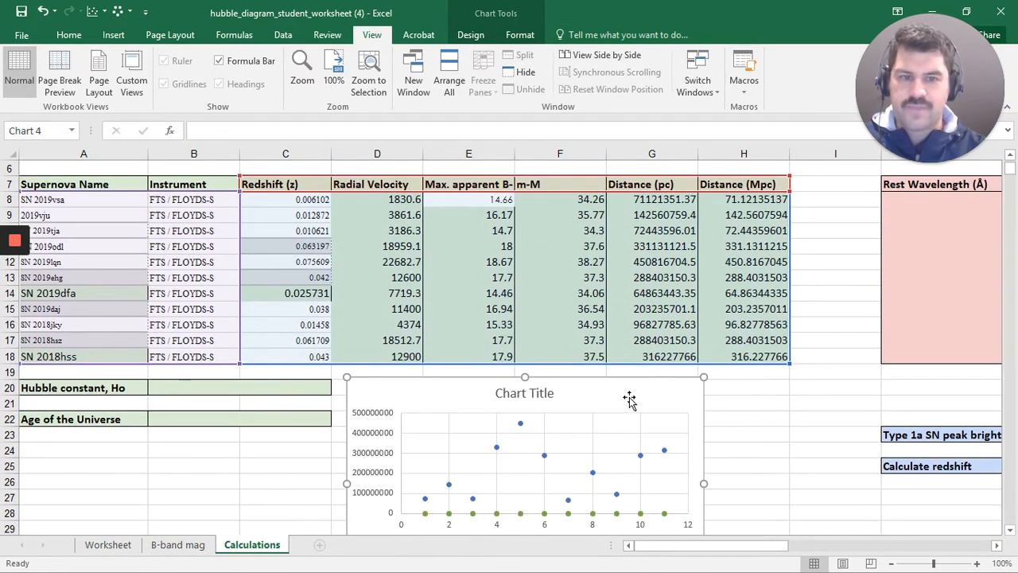
# Add series "Finding Hubble's Constant" with distance in Mpc as X and radial velocity as Y
pyautogui.rightClick(629, 398)
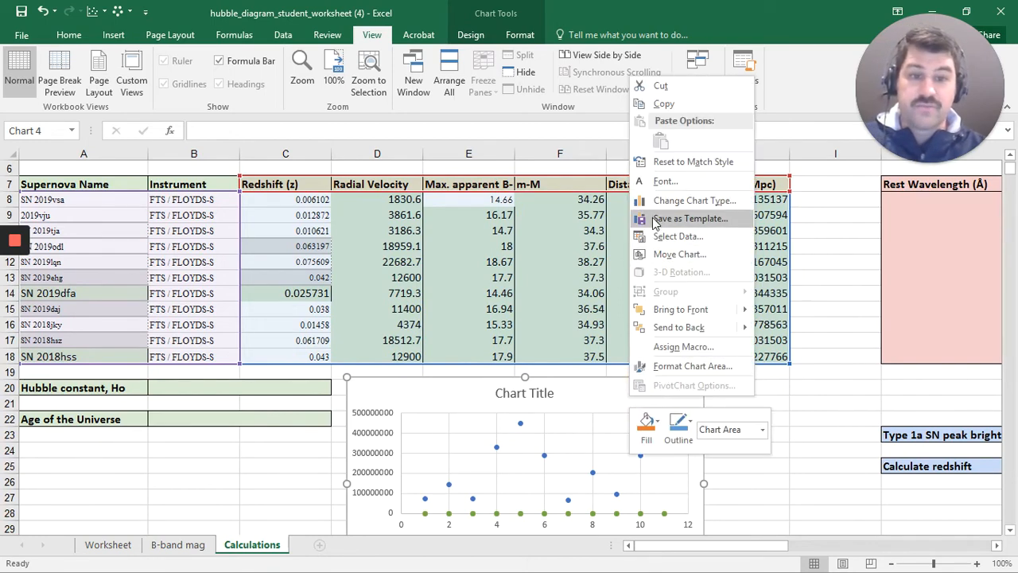
pyautogui.moveTo(678, 237)
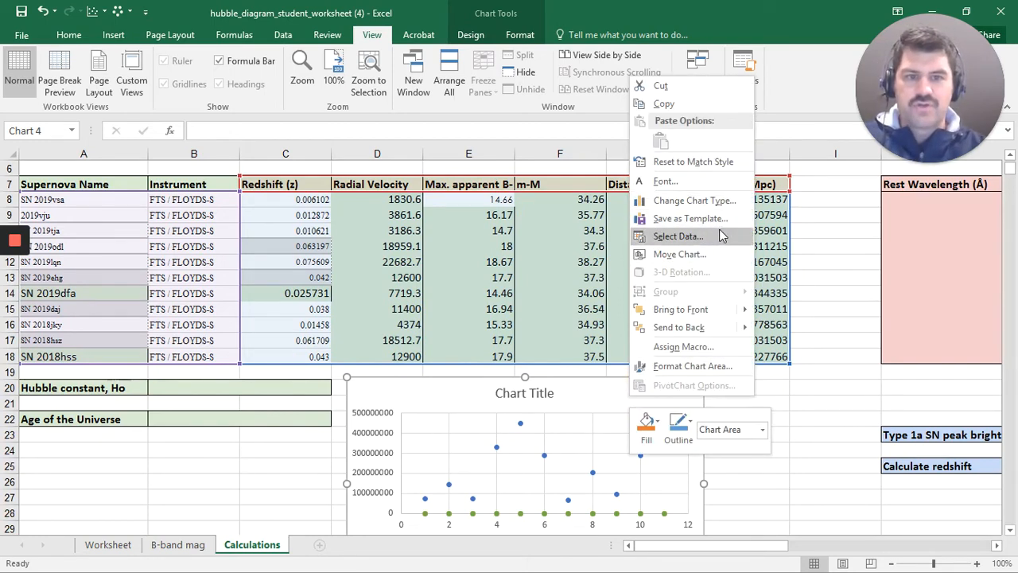
pyautogui.click(677, 235)
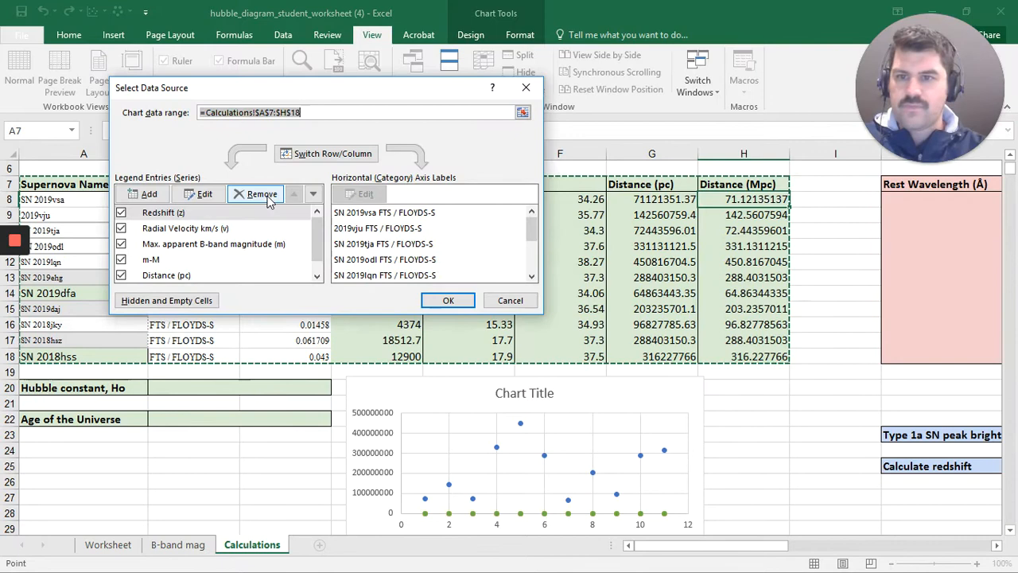
pyautogui.click(261, 193)
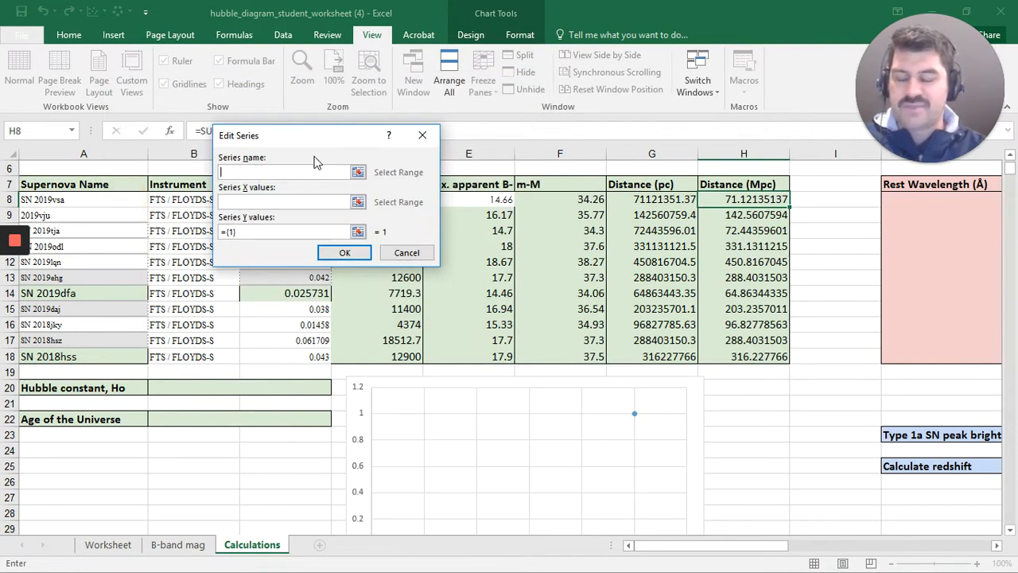
pyautogui.write('Finding H')
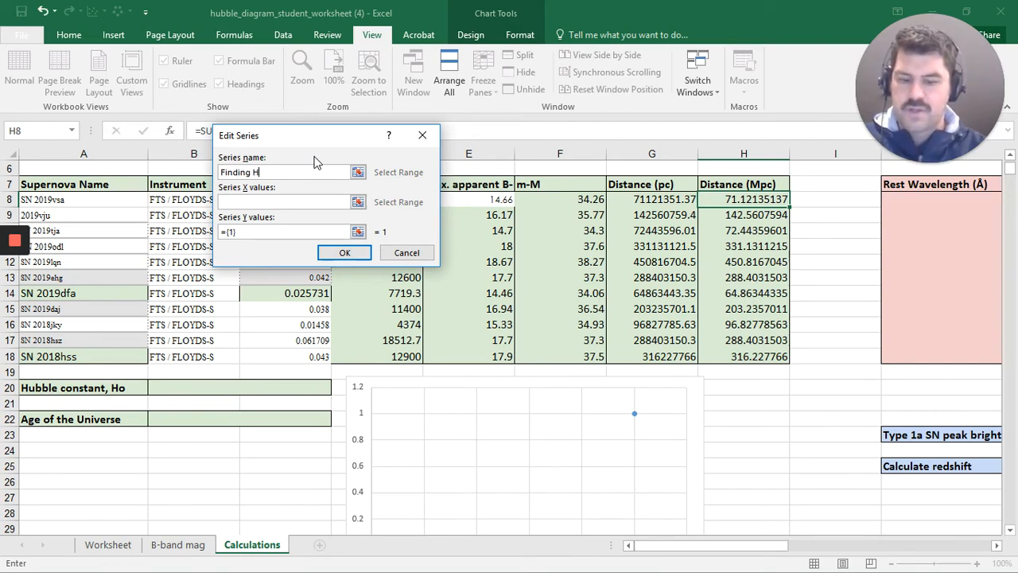
pyautogui.write('ubble')
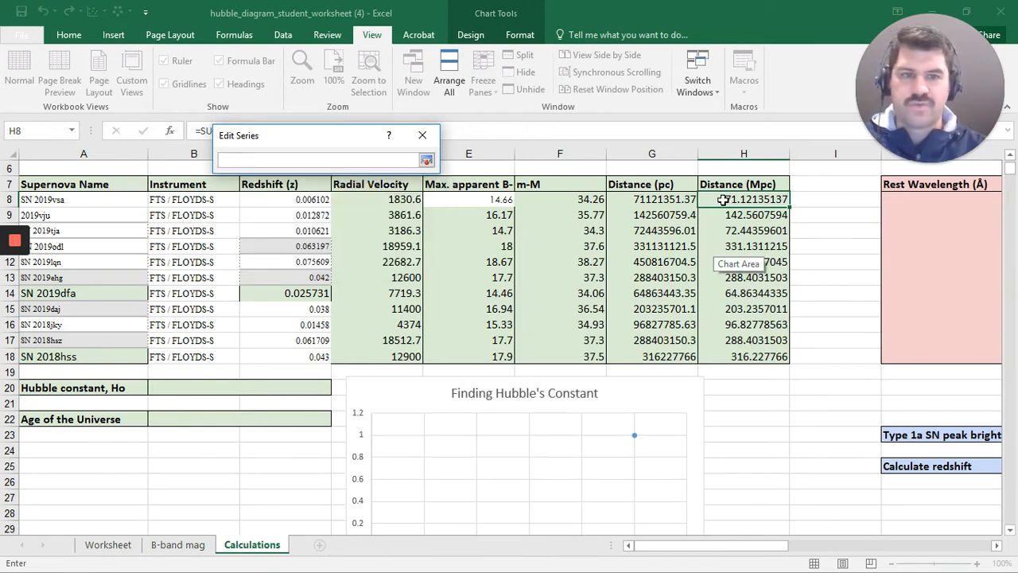
pyautogui.moveTo(722, 199); pyautogui.dragTo(738, 357)
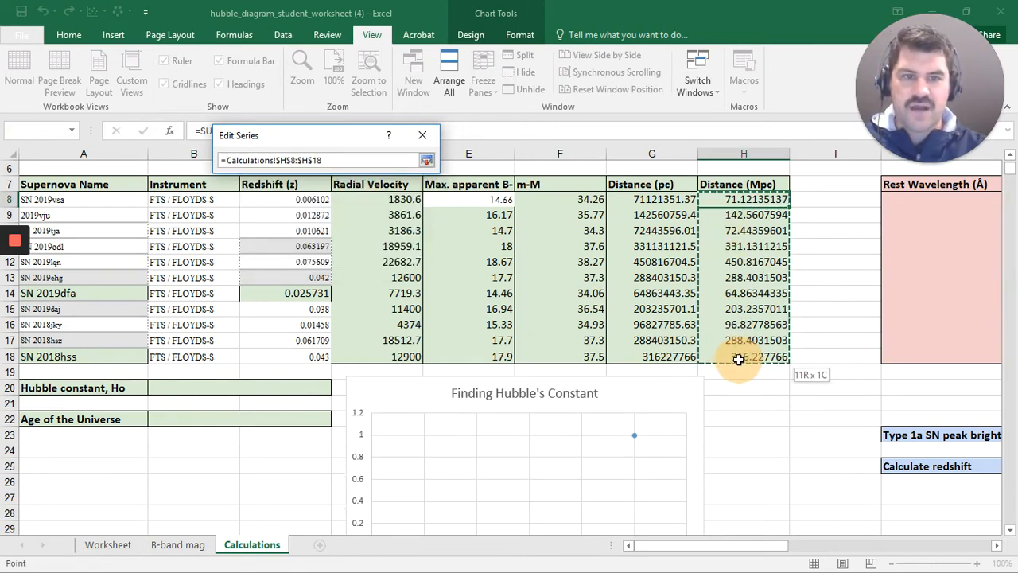
pyautogui.click(427, 160)
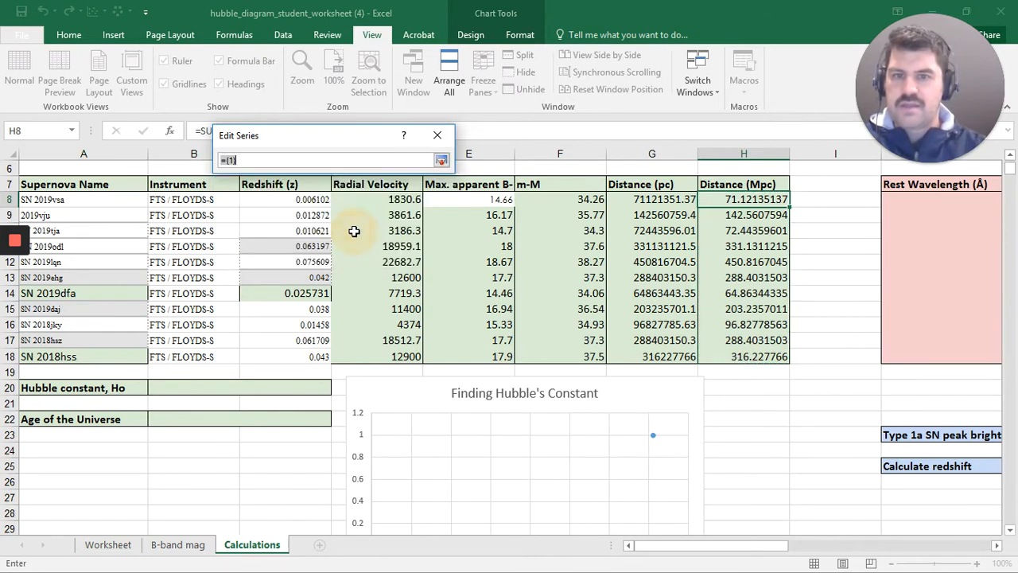
pyautogui.moveTo(354, 231); pyautogui.dragTo(397, 342)
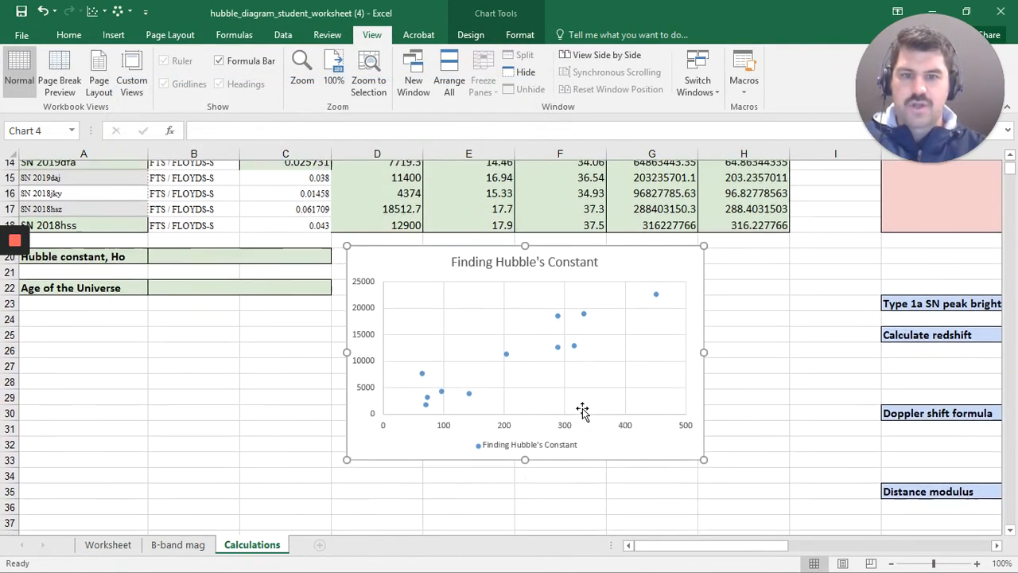
# Apply the dark chart style from the chart design styles
pyautogui.scroll(-3)
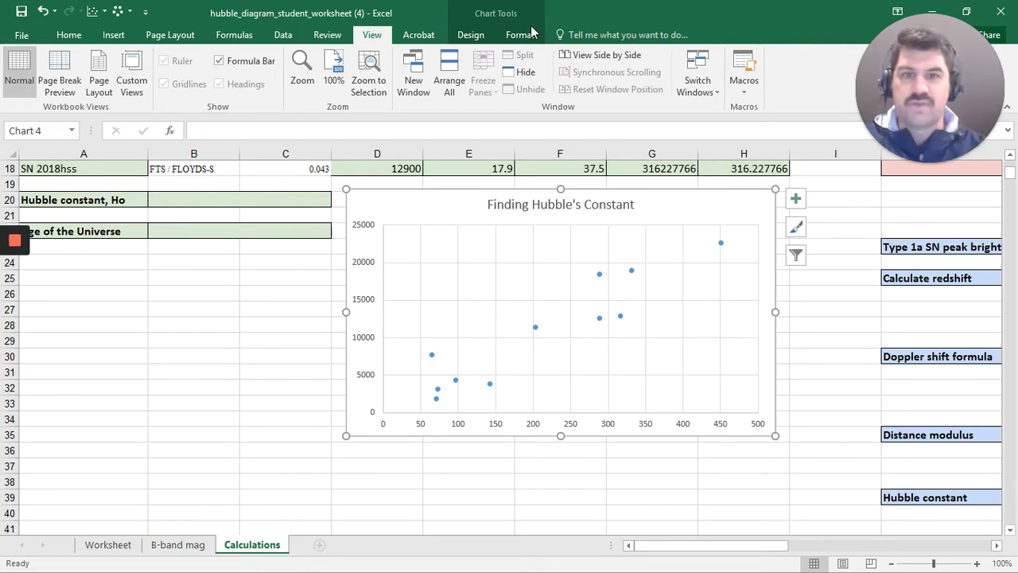
pyautogui.click(470, 34)
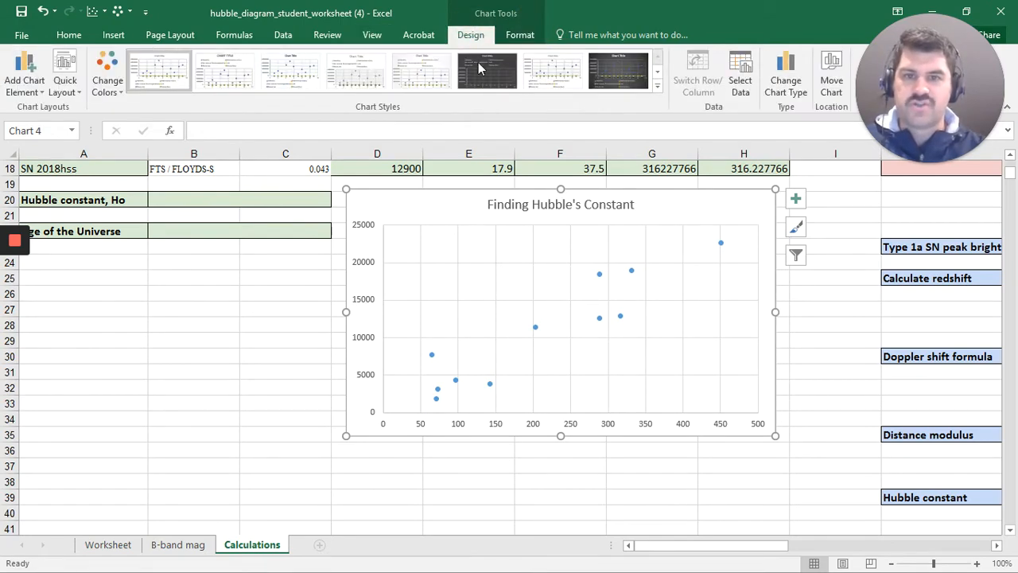
pyautogui.click(487, 70)
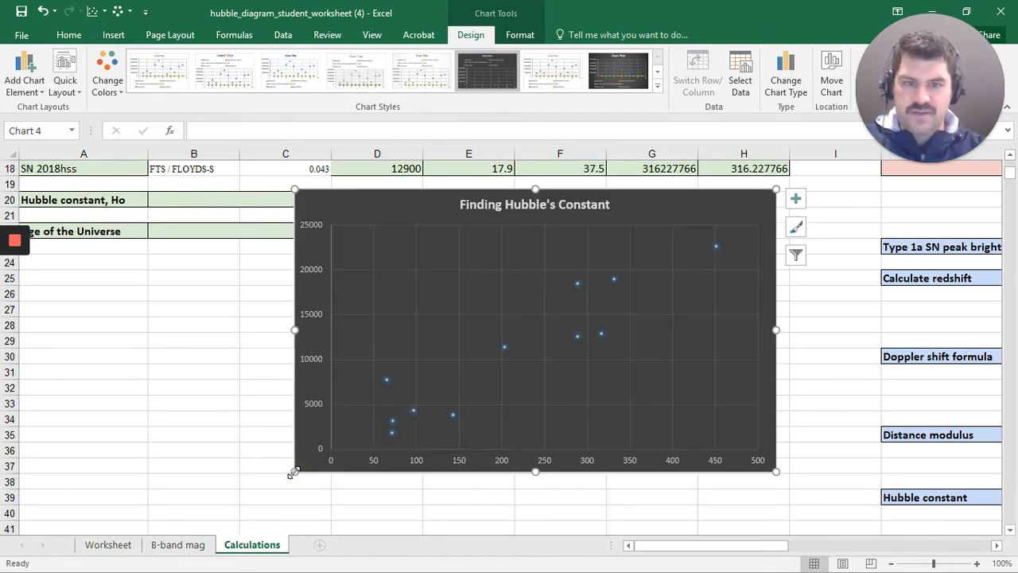
pyautogui.moveTo(747, 207)
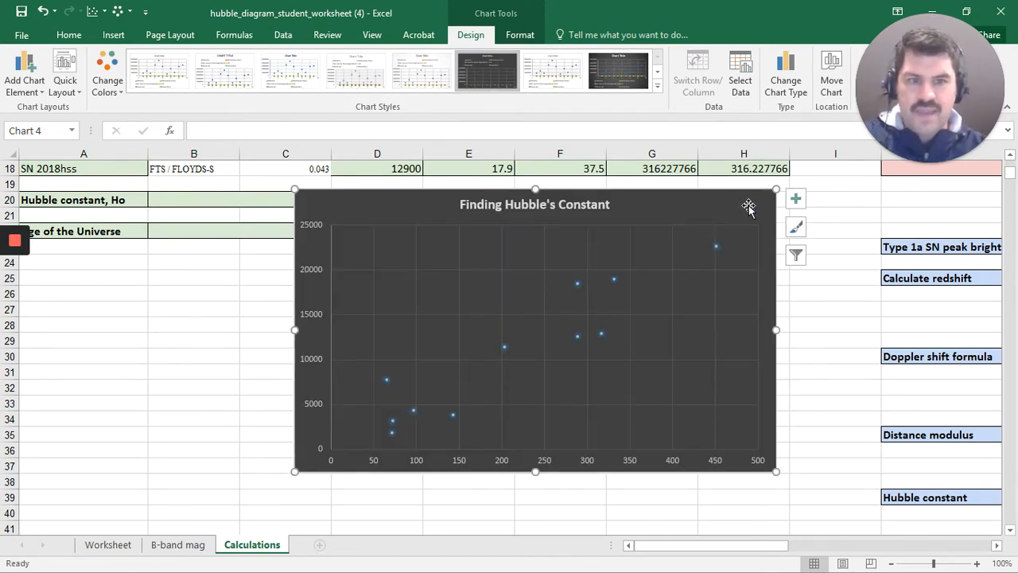
# Turn on axis titles and label the horizontal axis "Distance (Mpc)"
pyautogui.click(795, 198)
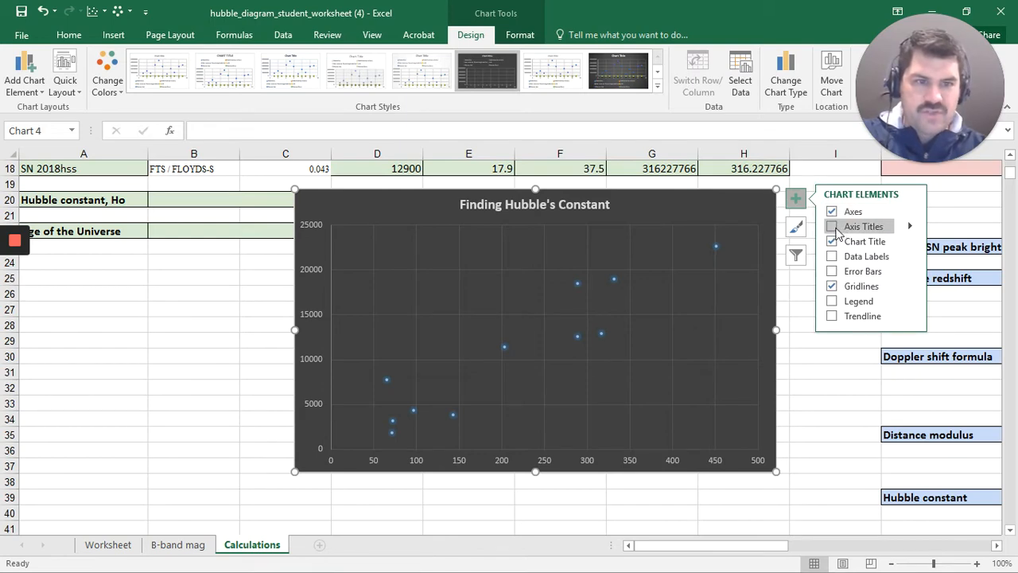
pyautogui.click(832, 226)
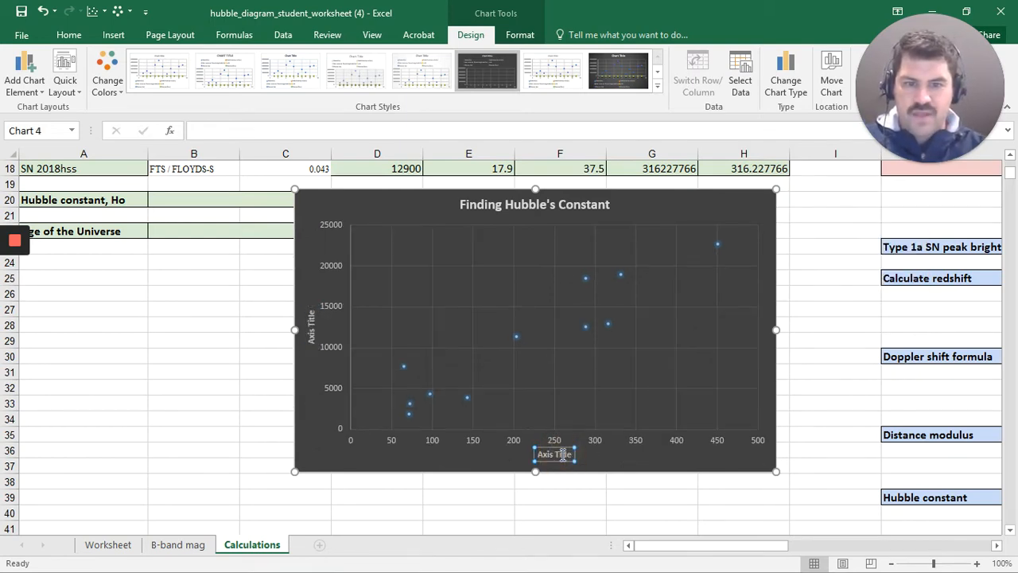
pyautogui.doubleClick(554, 453)
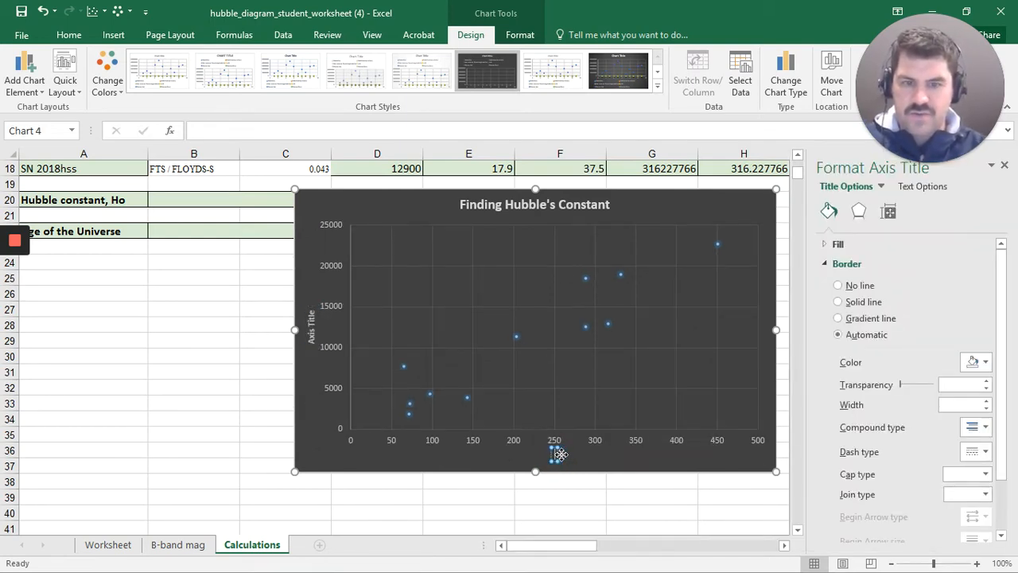
pyautogui.moveTo(556, 453)
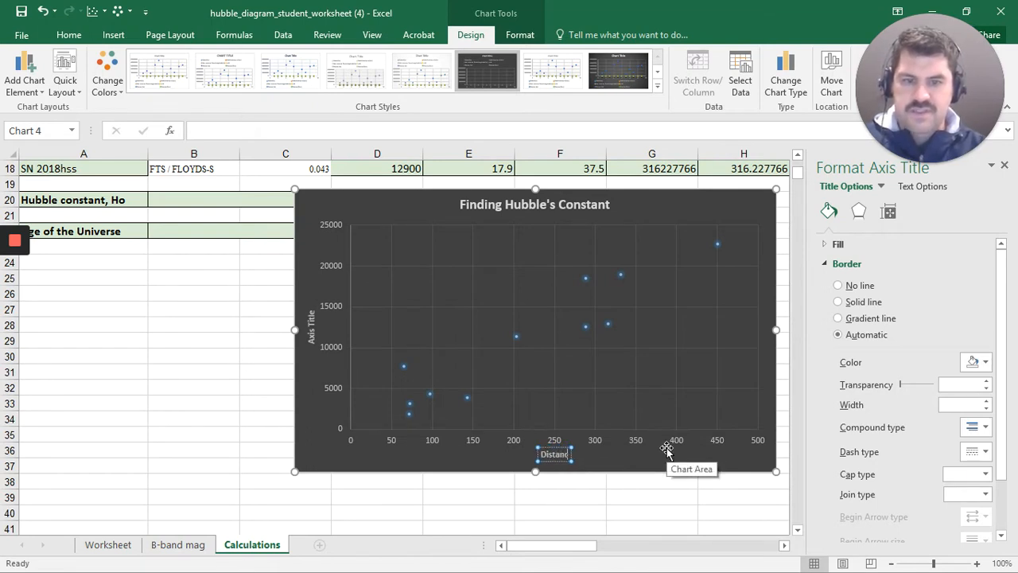
pyautogui.write('Distance ()')
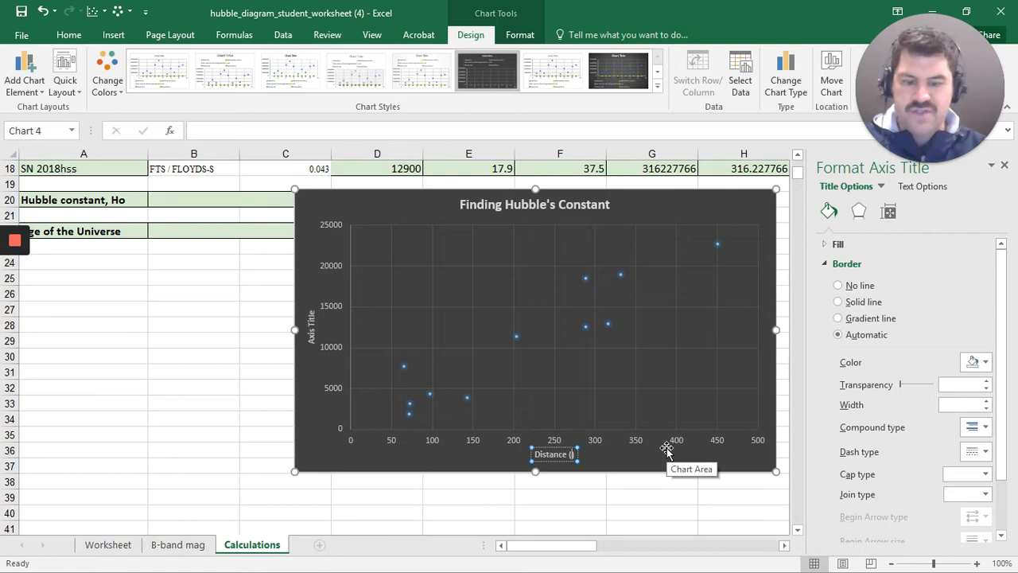
pyautogui.write('Mpc')
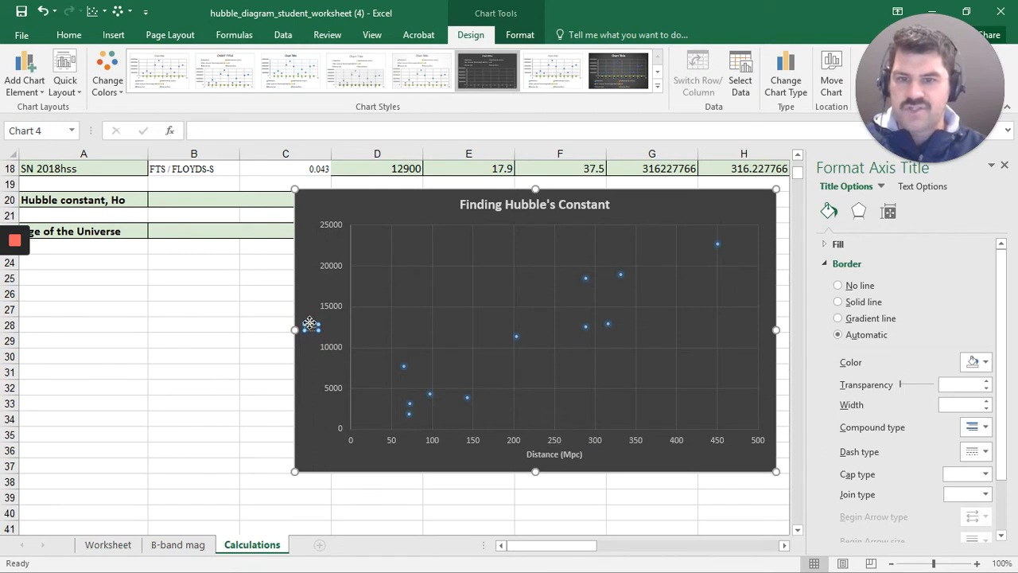
pyautogui.moveTo(310, 325)
pyautogui.write('Radi')
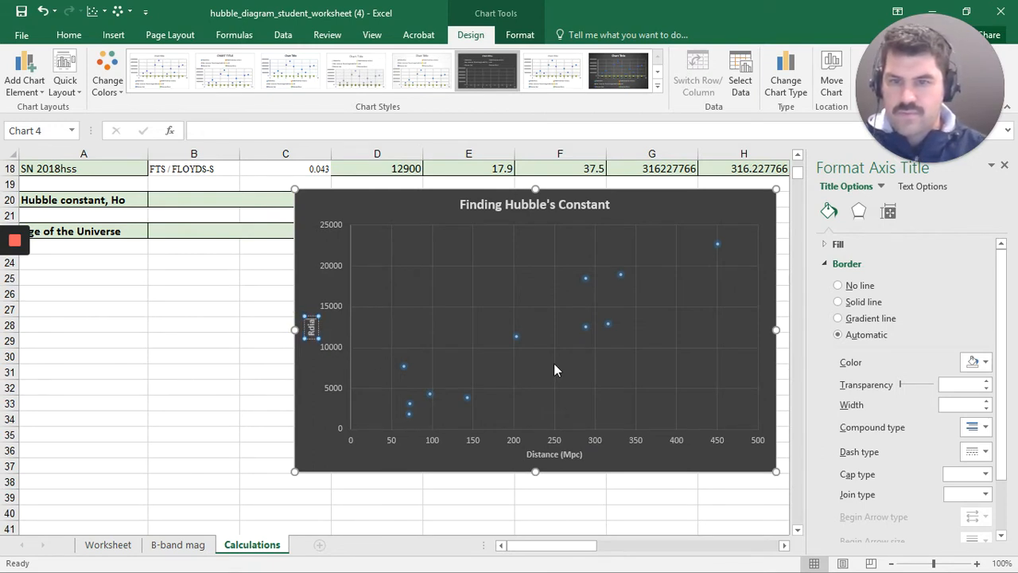
pyautogui.moveTo(557, 370)
pyautogui.write('al Velocity (Km/s)')
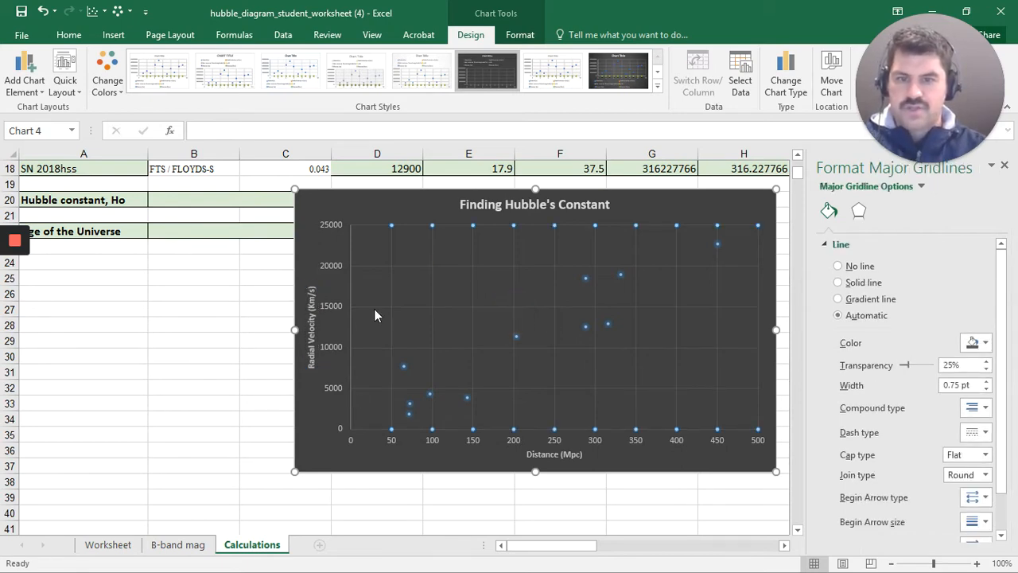
pyautogui.moveTo(335, 233)
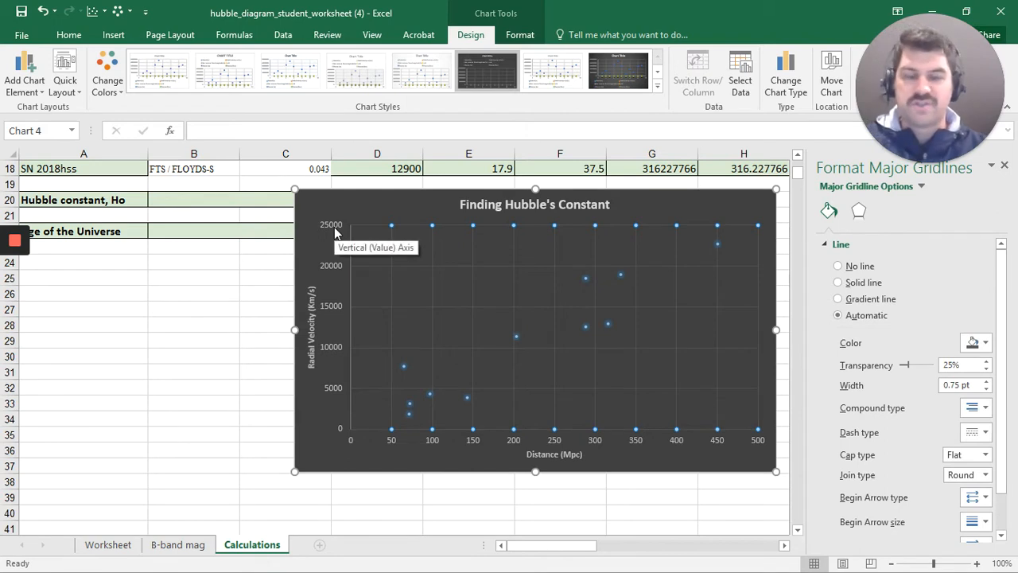
pyautogui.moveTo(714, 205)
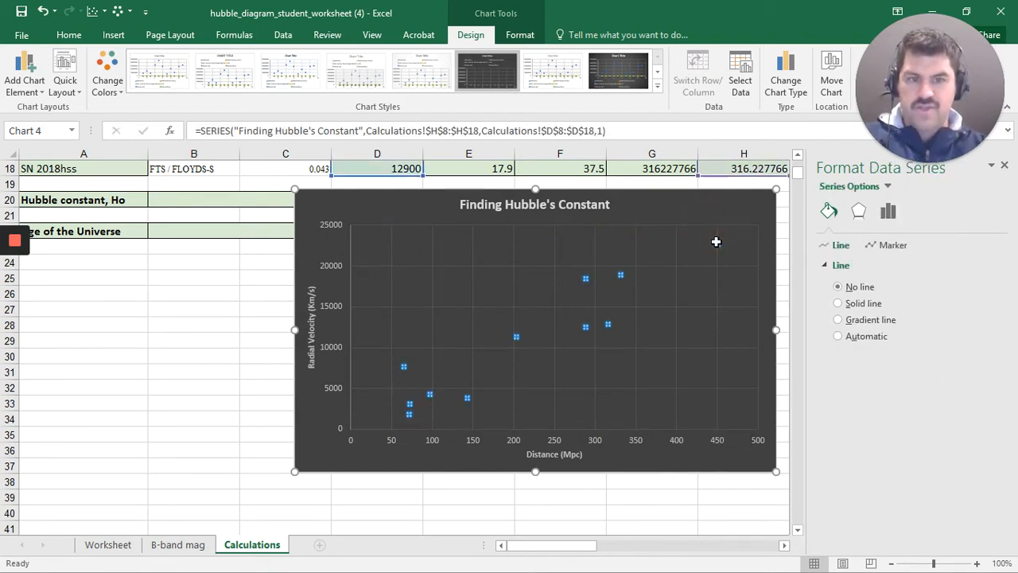
# Add a linear trendline to the supernova data series
pyautogui.rightClick(715, 242)
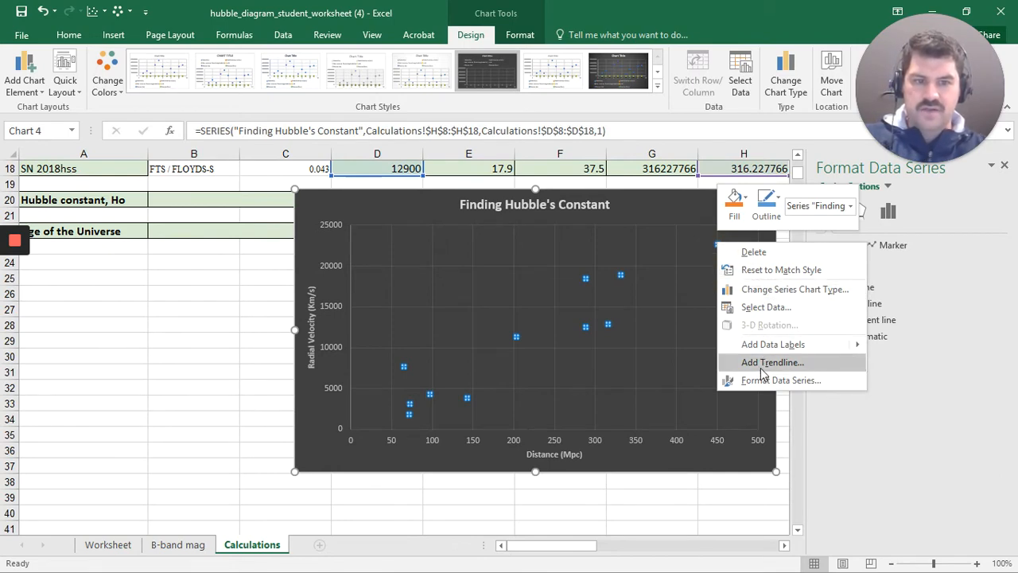
pyautogui.click(771, 362)
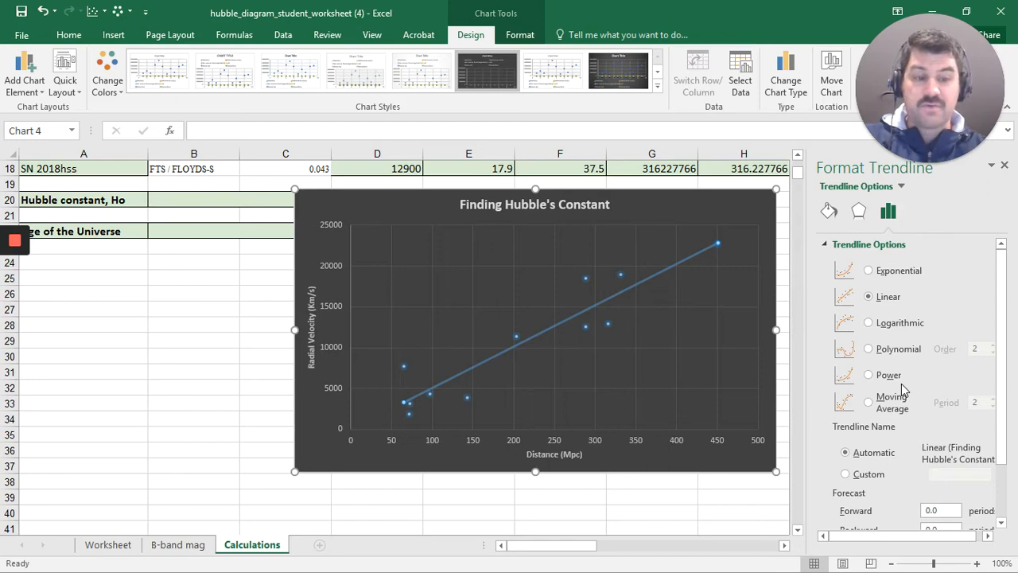
# Set the trendline intercept at 0 and display its equation y = 50.709x on the chart
pyautogui.scroll(-3)
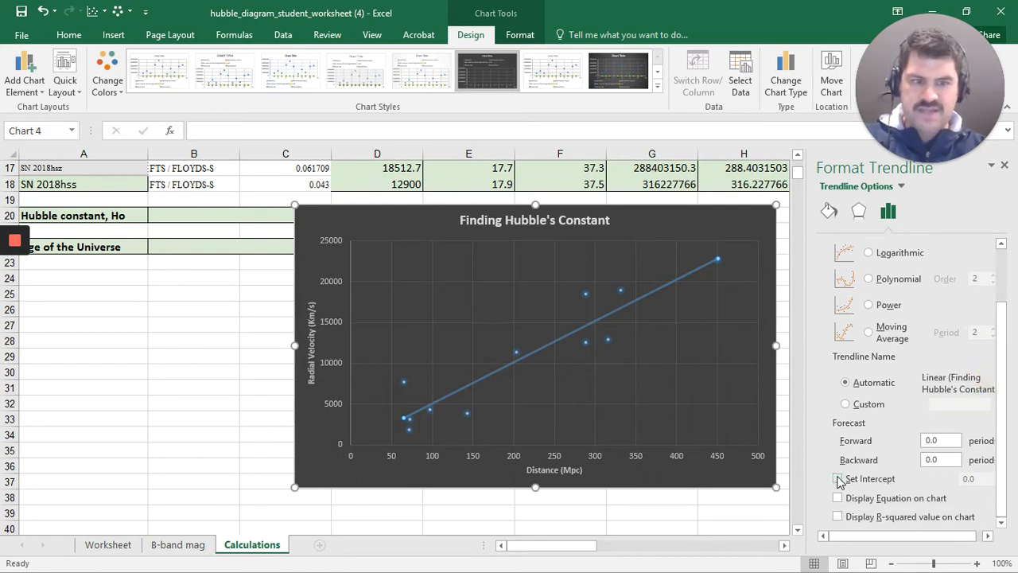
pyautogui.click(837, 478)
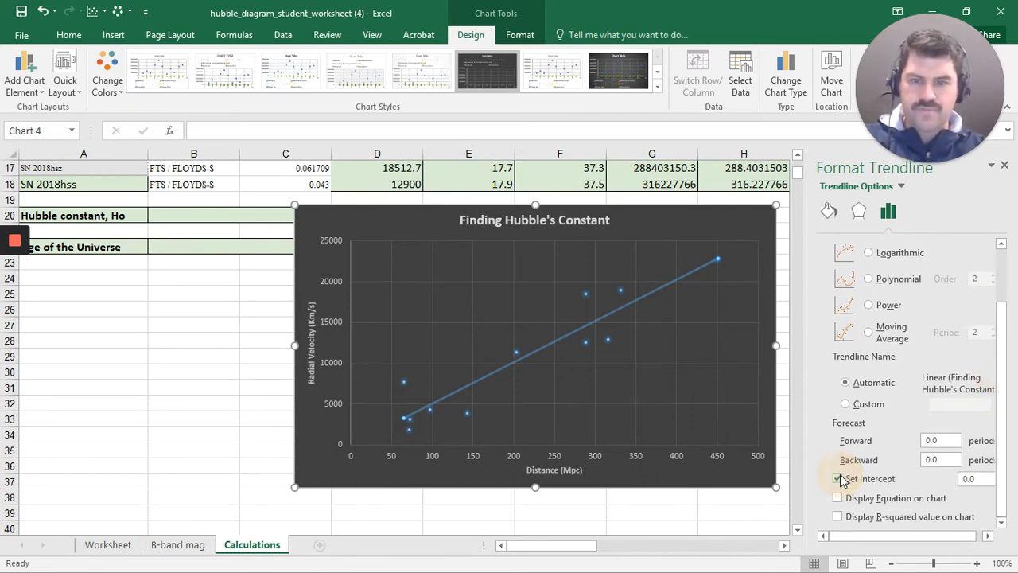
pyautogui.click(838, 478)
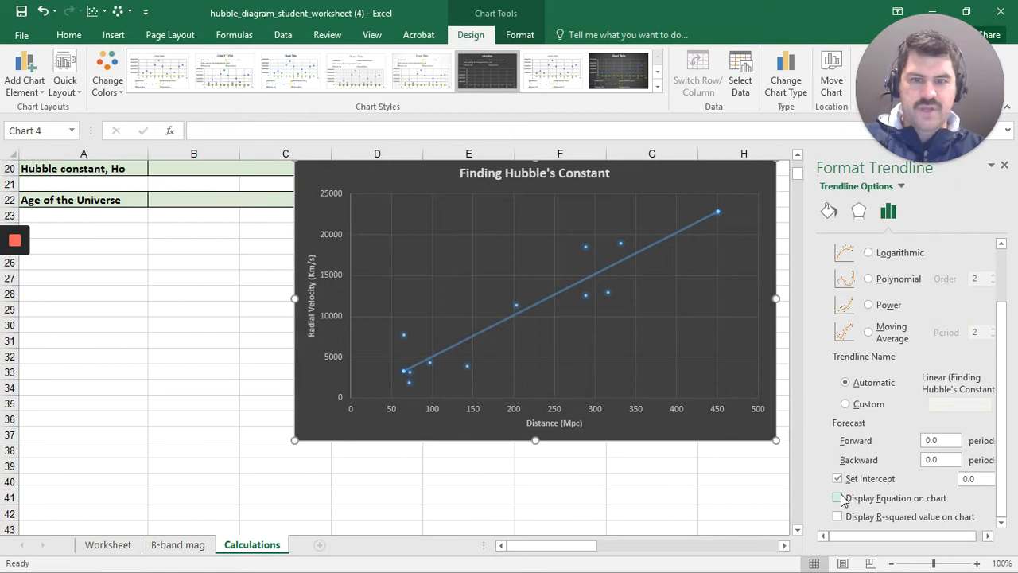
pyautogui.click(836, 497)
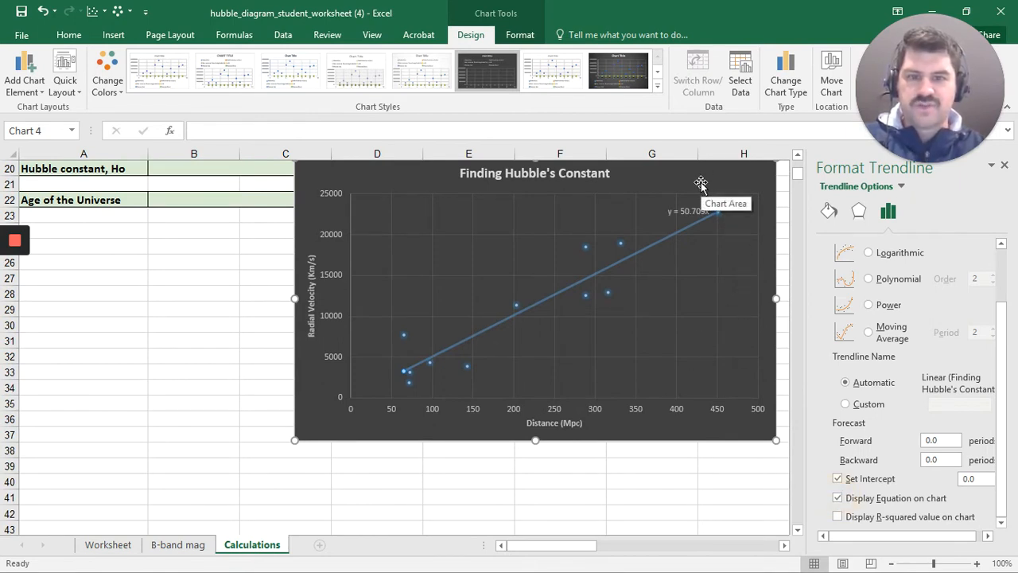
pyautogui.moveTo(871, 290)
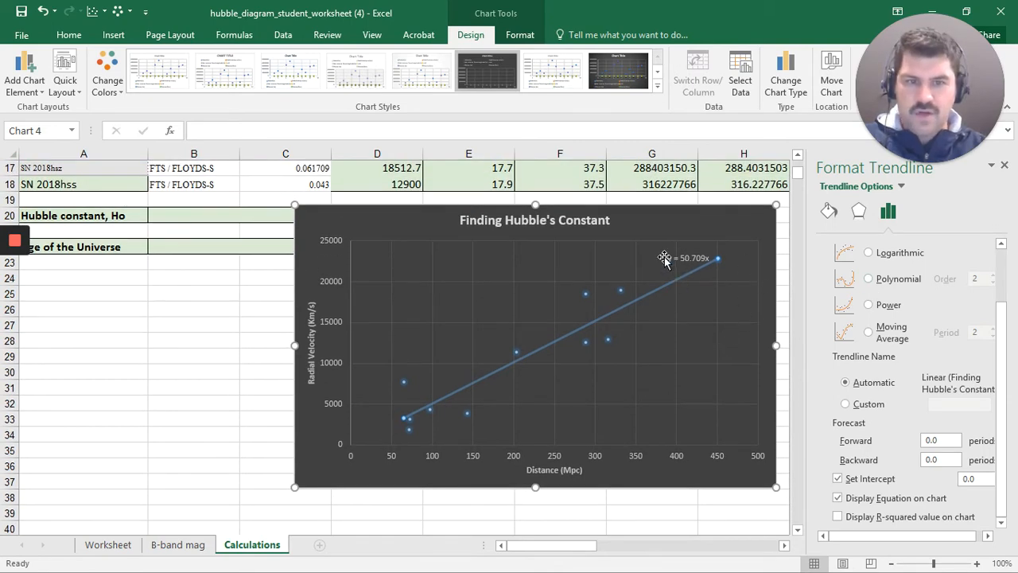
pyautogui.click(660, 235)
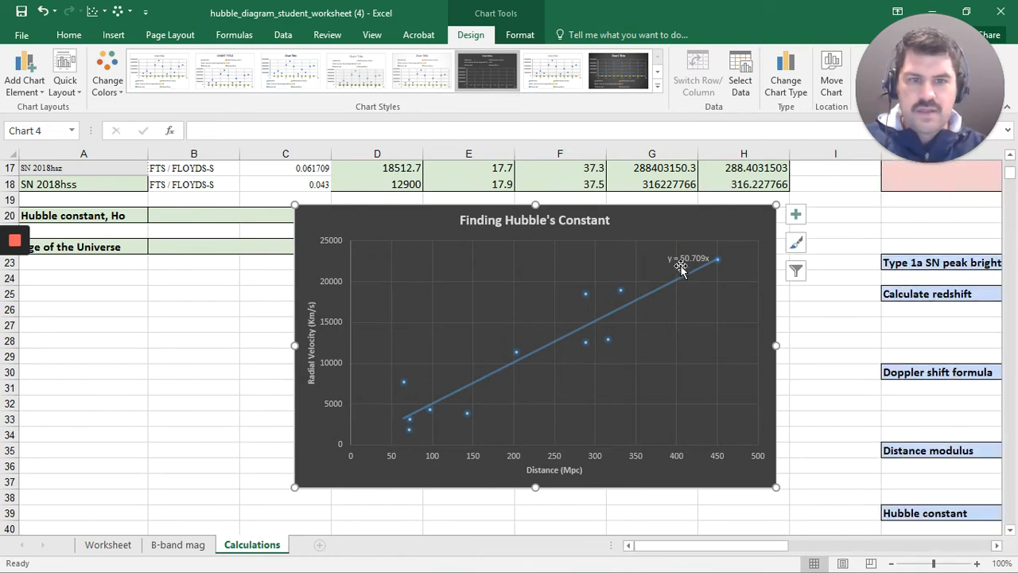
pyautogui.moveTo(696, 272)
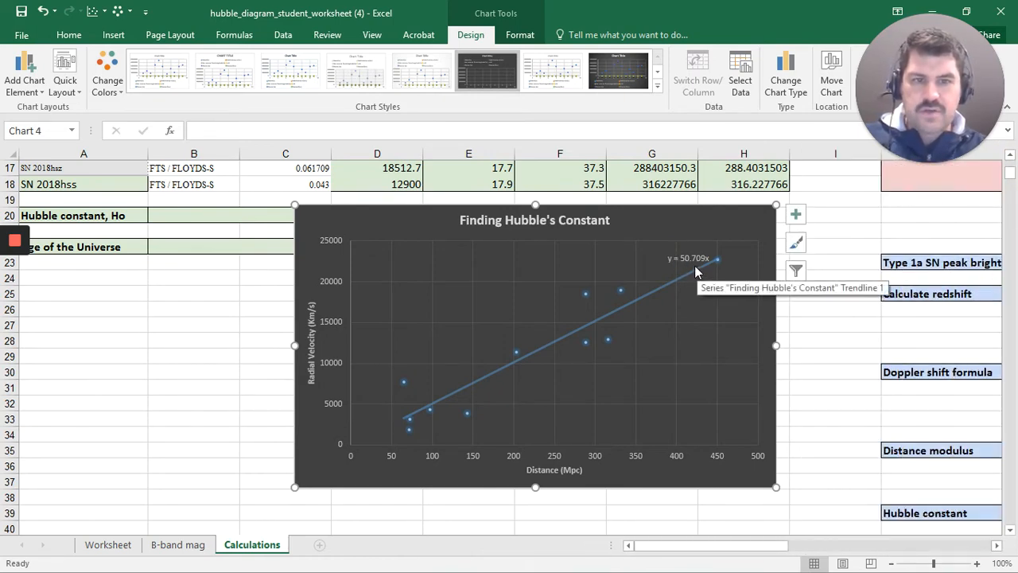
pyautogui.moveTo(720, 264)
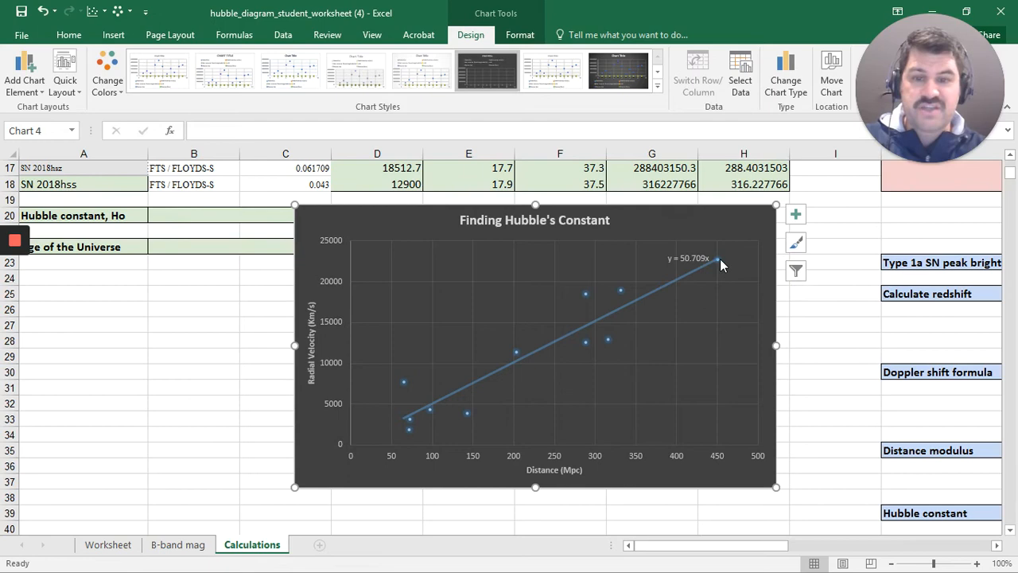
pyautogui.moveTo(395, 486)
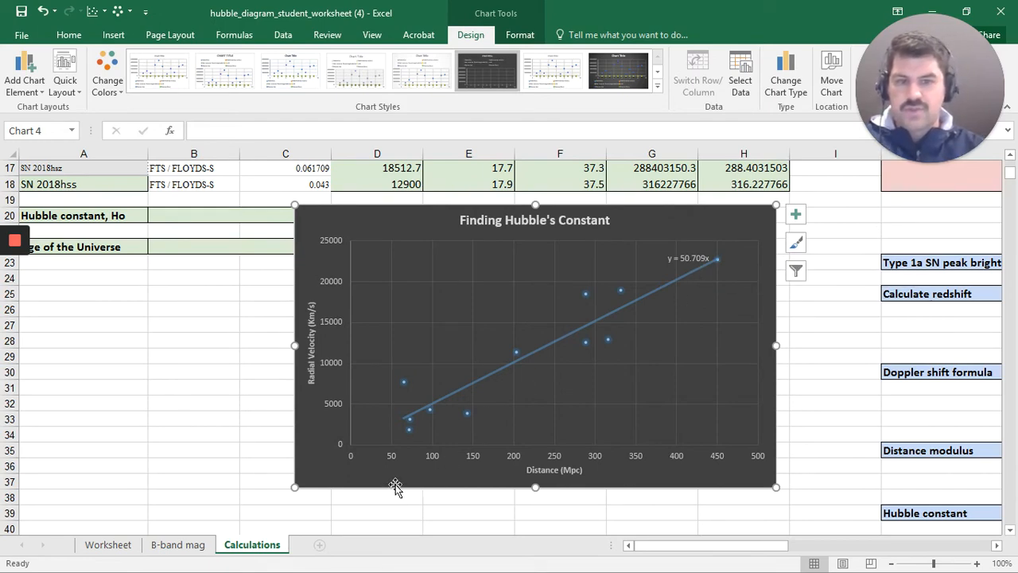
pyautogui.moveTo(445, 330)
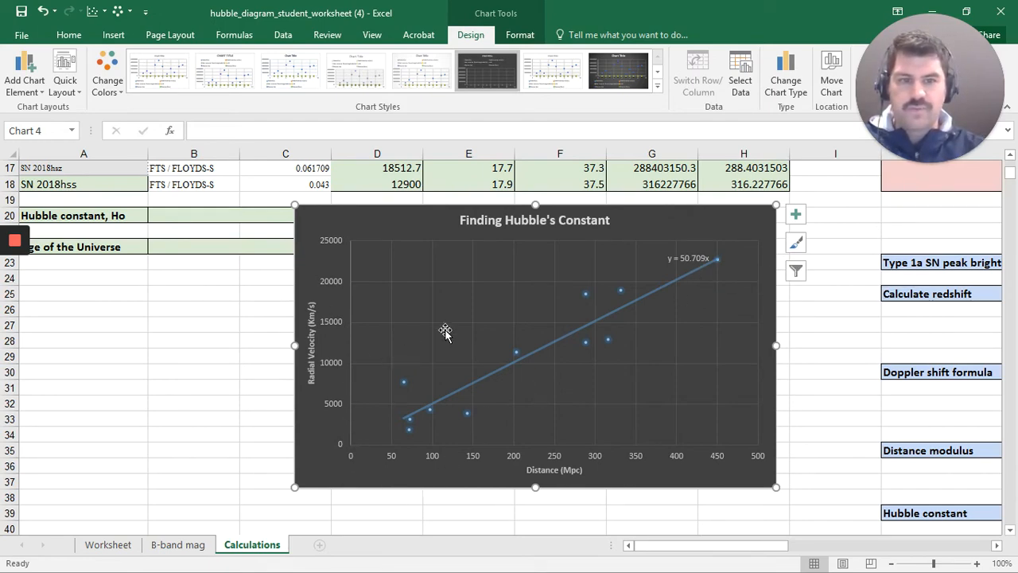
pyautogui.moveTo(386, 374)
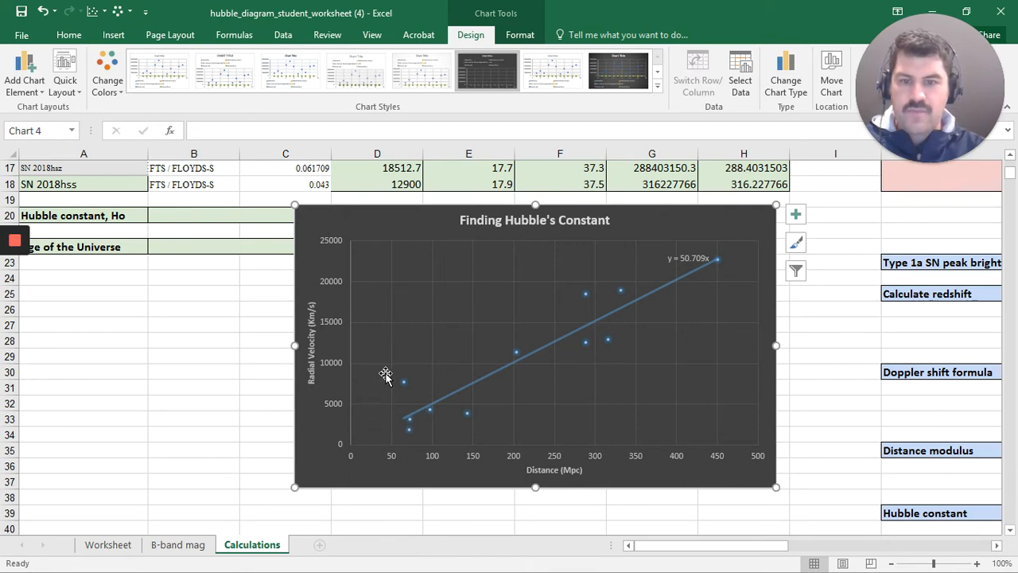
pyautogui.moveTo(422, 467)
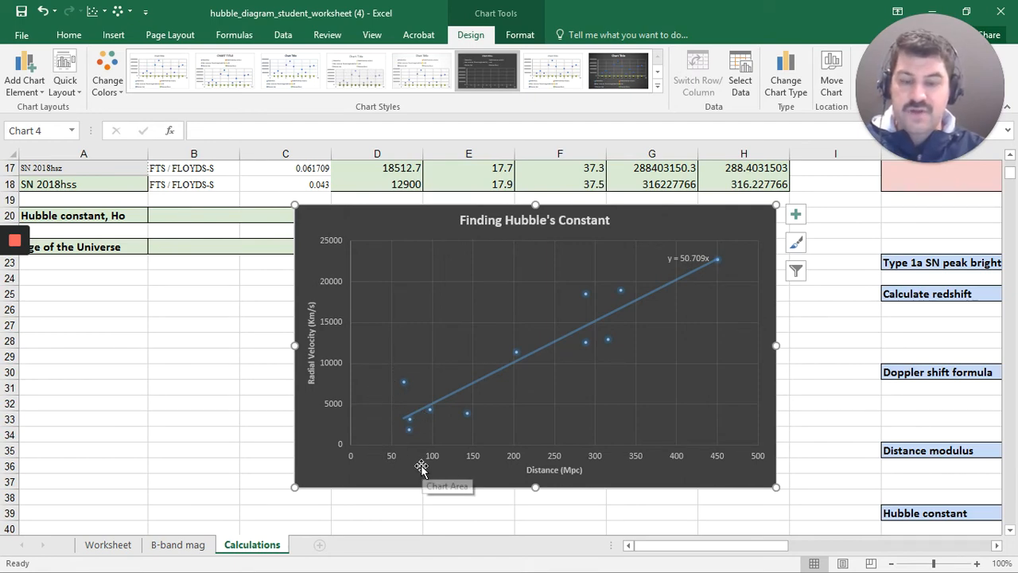
pyautogui.moveTo(307, 406)
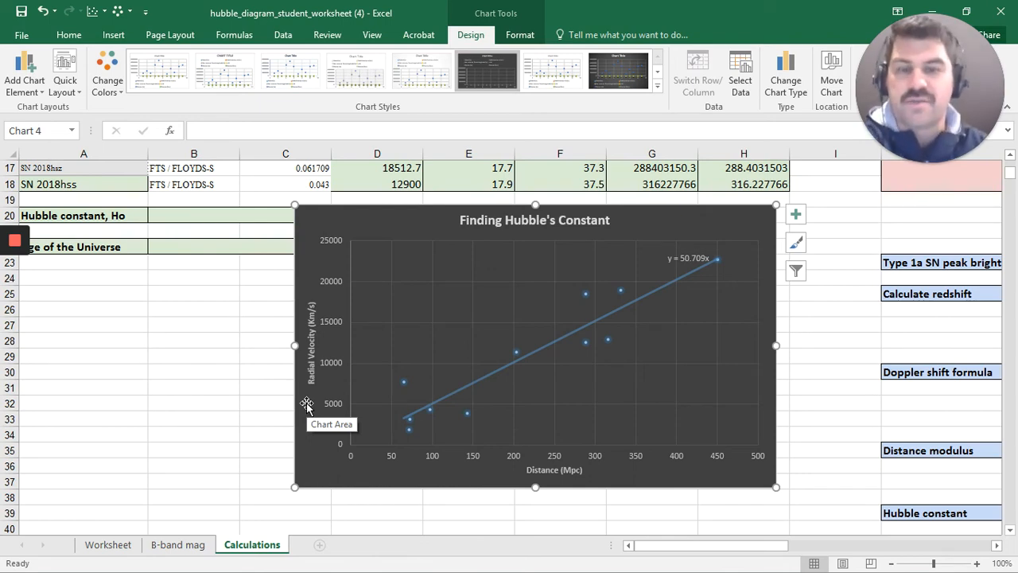
pyautogui.moveTo(316, 392)
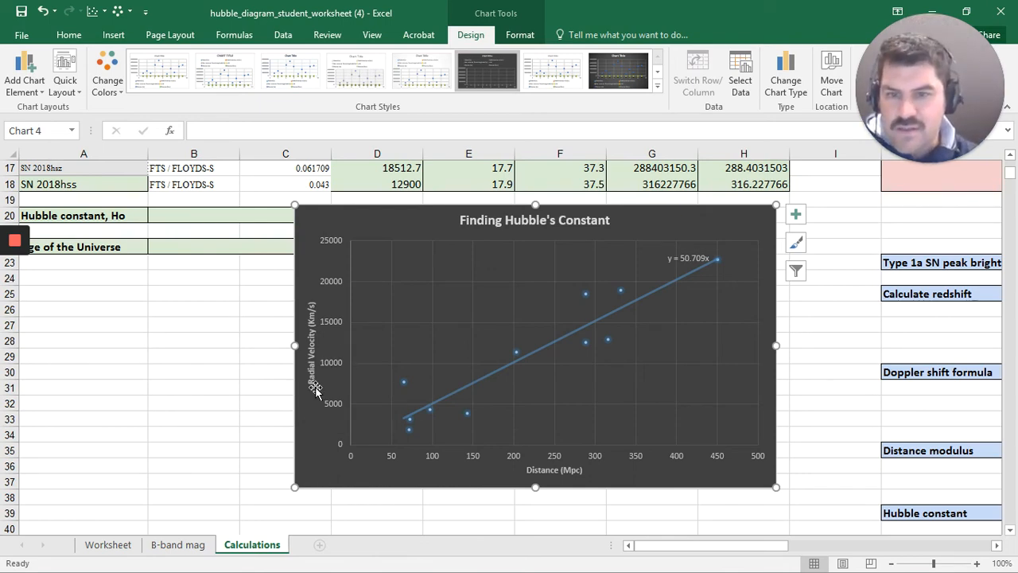
pyautogui.moveTo(429, 366)
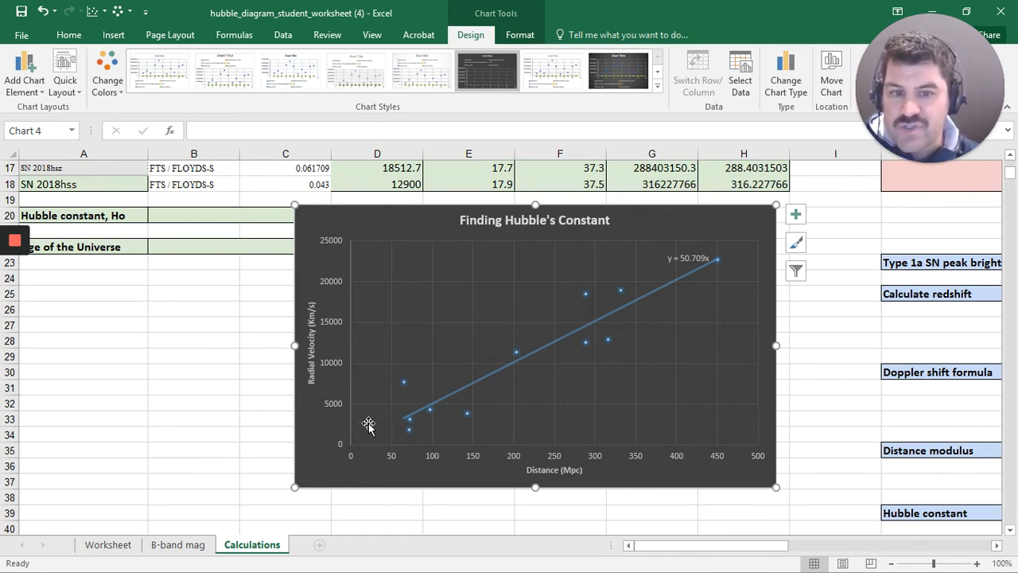
pyautogui.moveTo(677, 449)
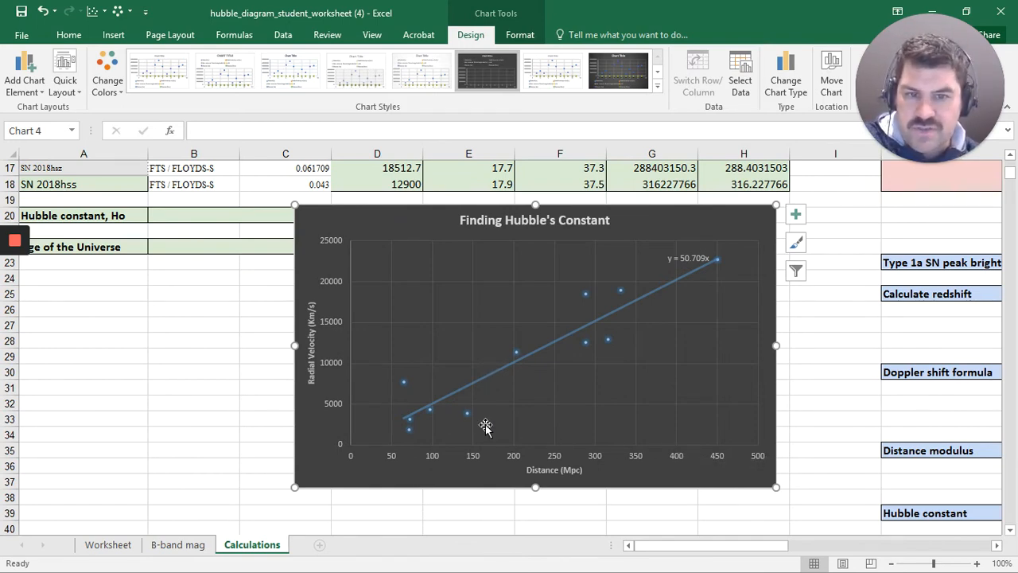
pyautogui.moveTo(317, 322)
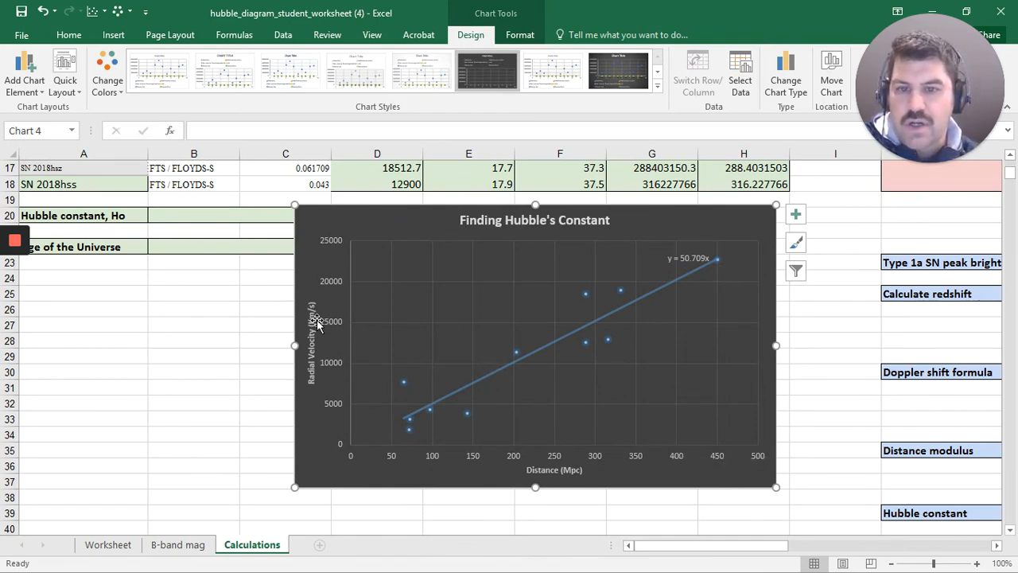
pyautogui.moveTo(557, 456)
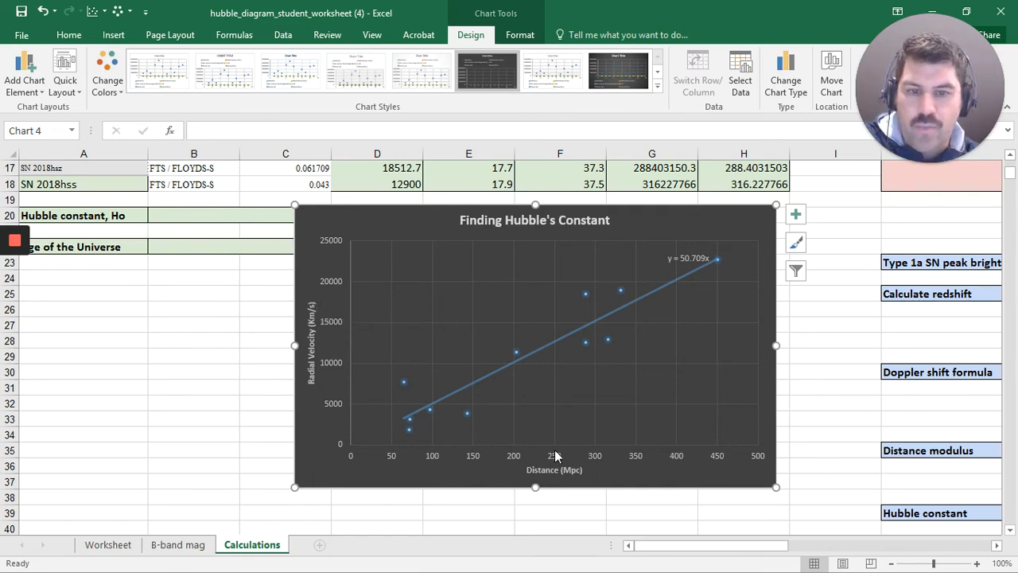
pyautogui.moveTo(552, 469)
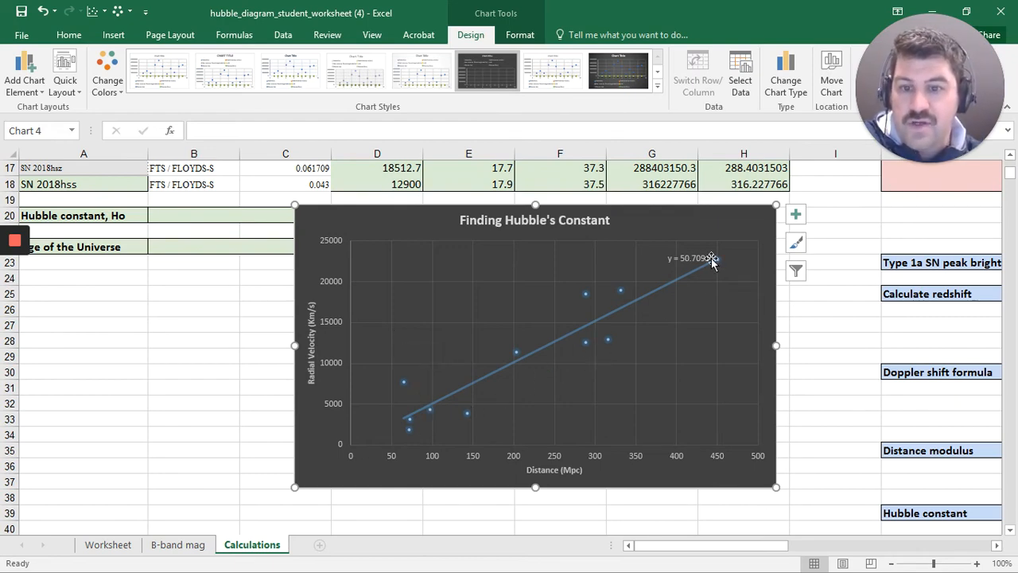
pyautogui.moveTo(324, 218)
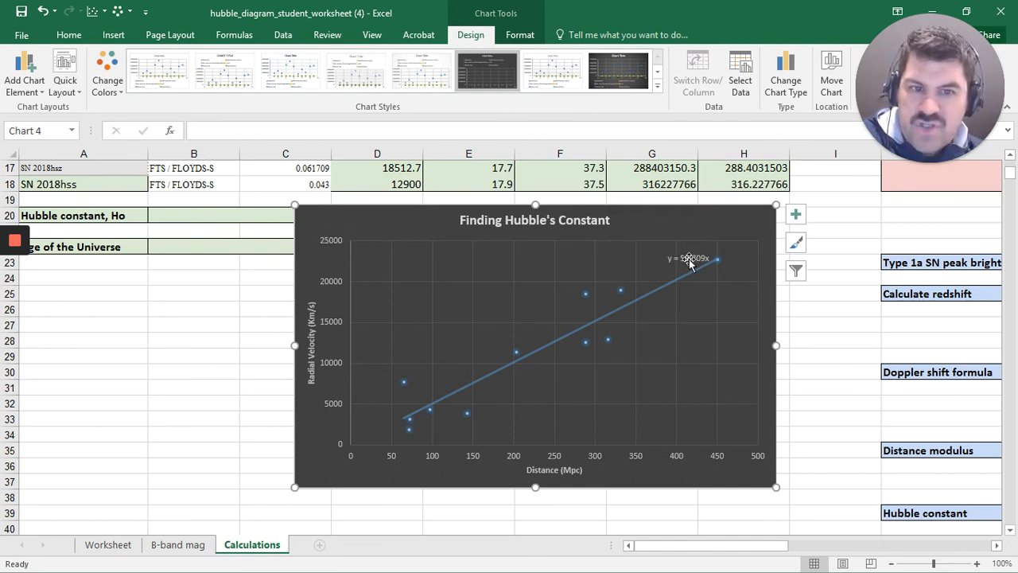
pyautogui.moveTo(703, 288)
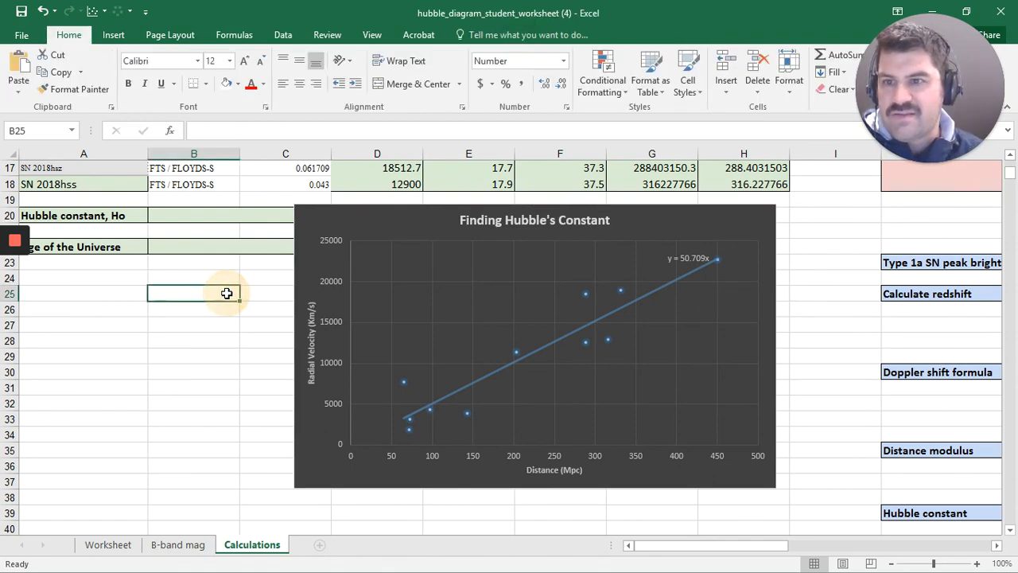
pyautogui.scroll(3)
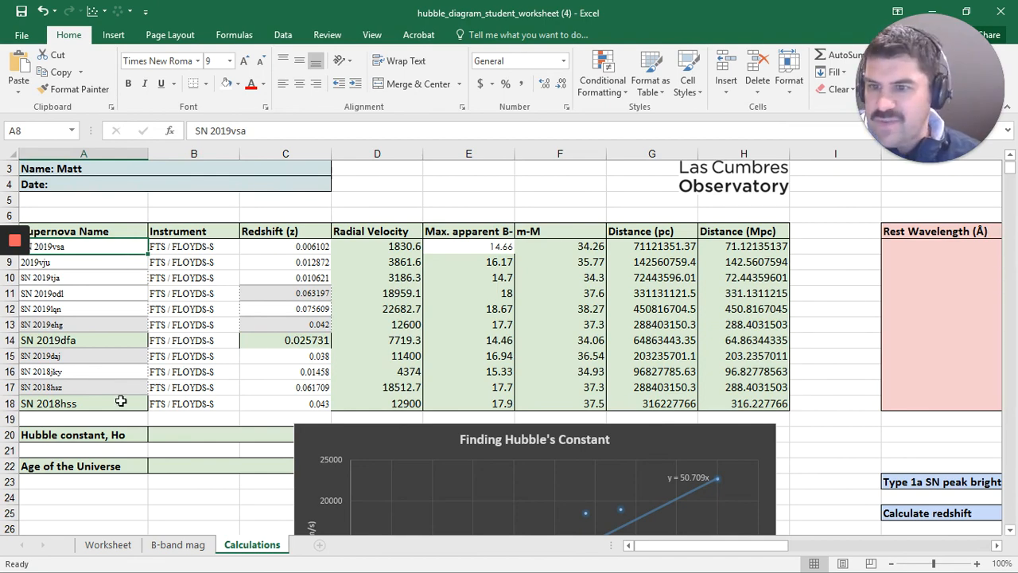
pyautogui.scroll(-3)
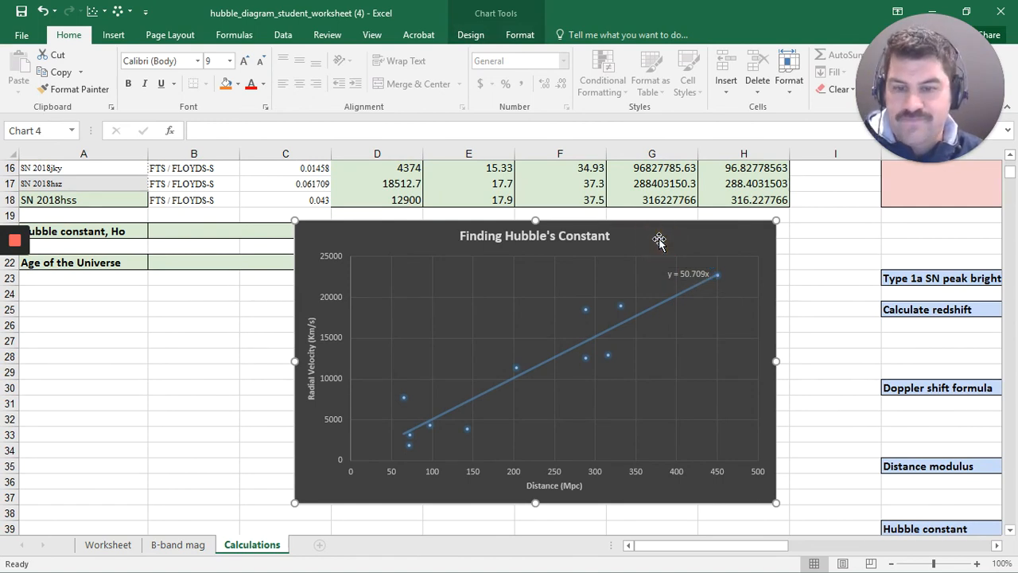
pyautogui.moveTo(334, 226)
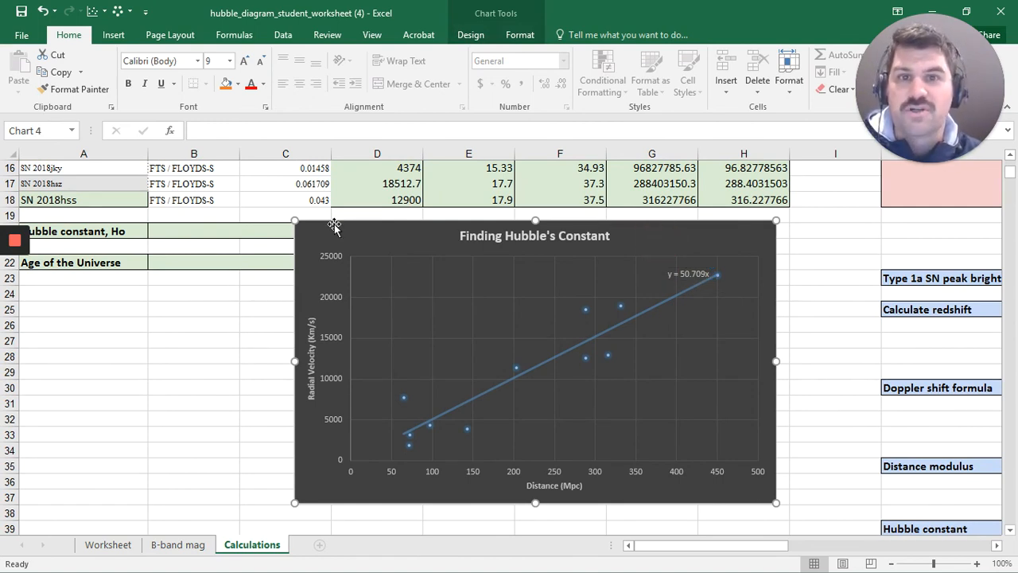